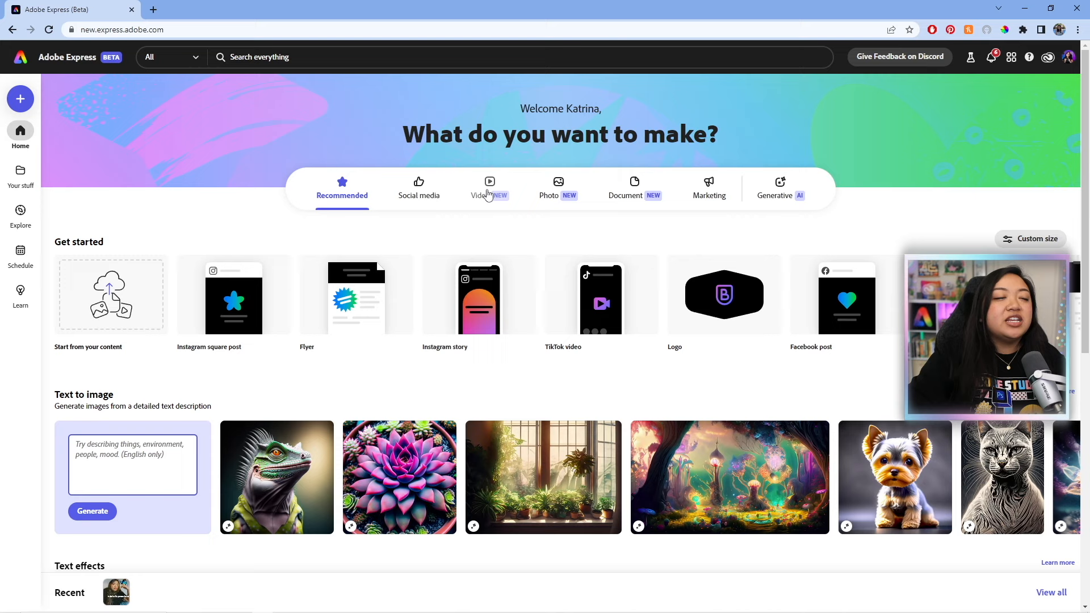
- Browse the Video project types on the Home page to start an Instagram reel
{"action": "left_click", "coordinate": [490, 187]}
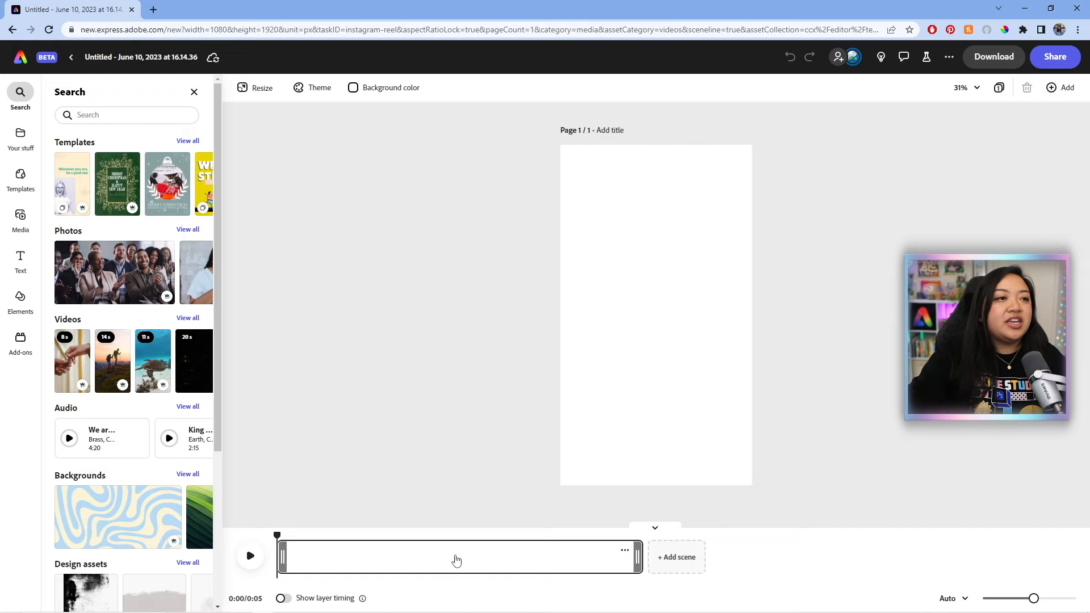
- Upload the first studio clip from the device and place it in the first scene
{"action": "left_click", "coordinate": [21, 219]}
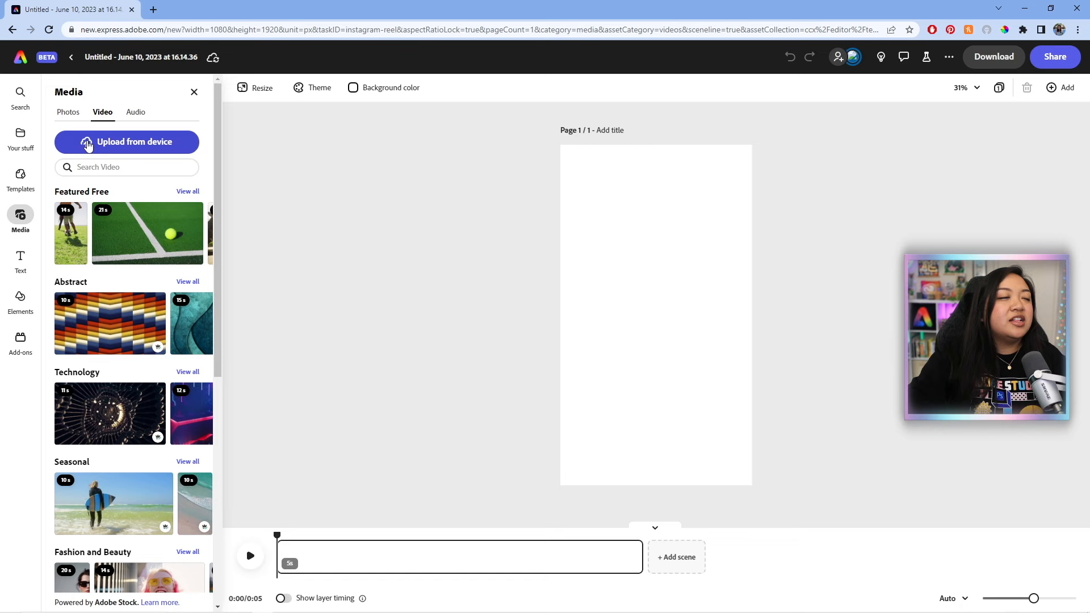
{"action": "left_click", "coordinate": [126, 142]}
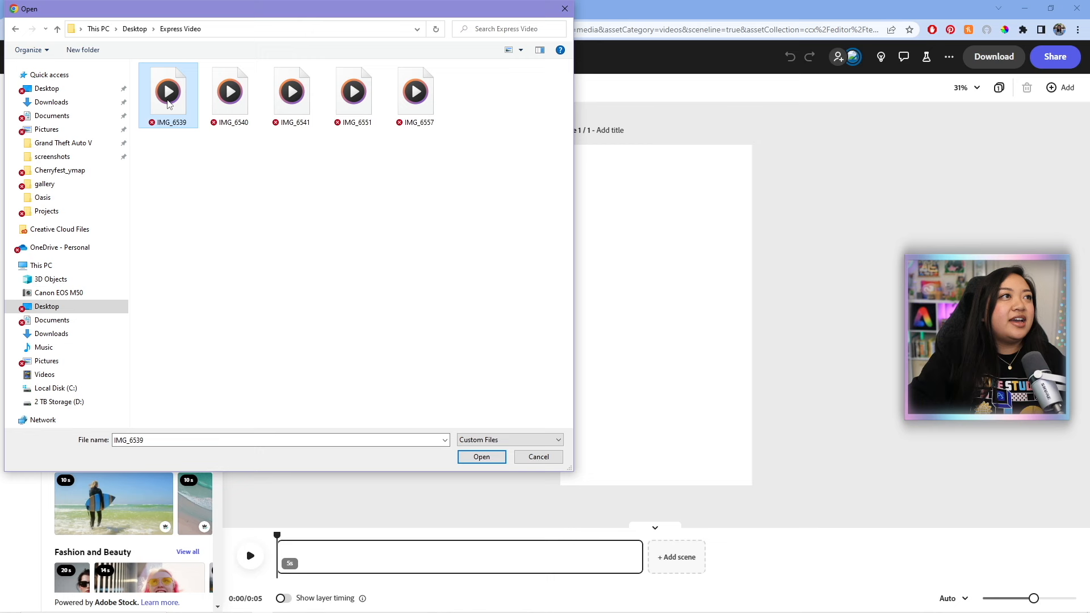
{"action": "left_click", "coordinate": [482, 457]}
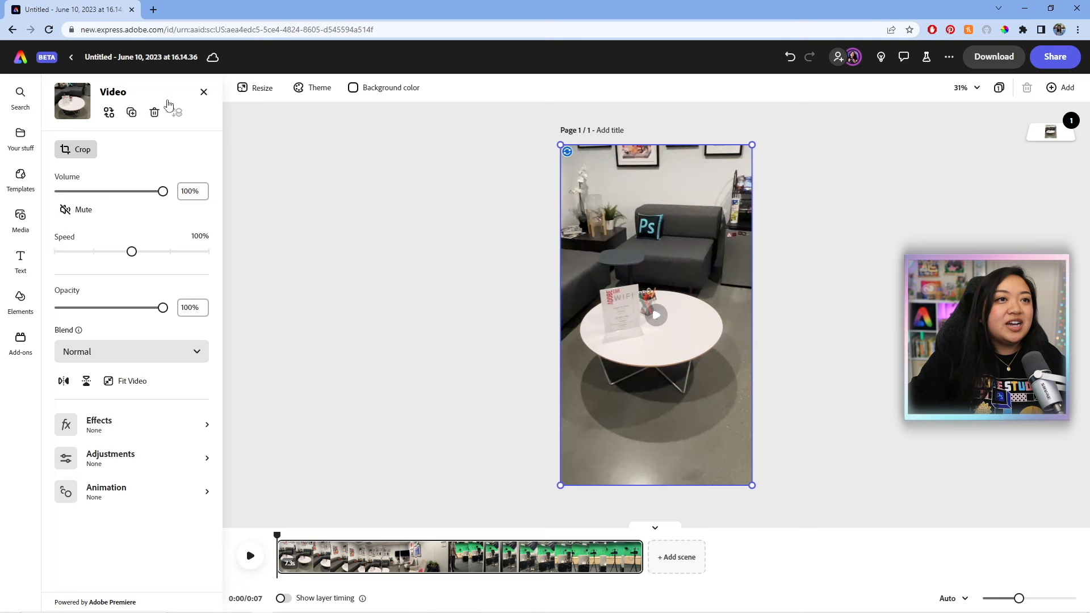
{"action": "left_click", "coordinate": [21, 219]}
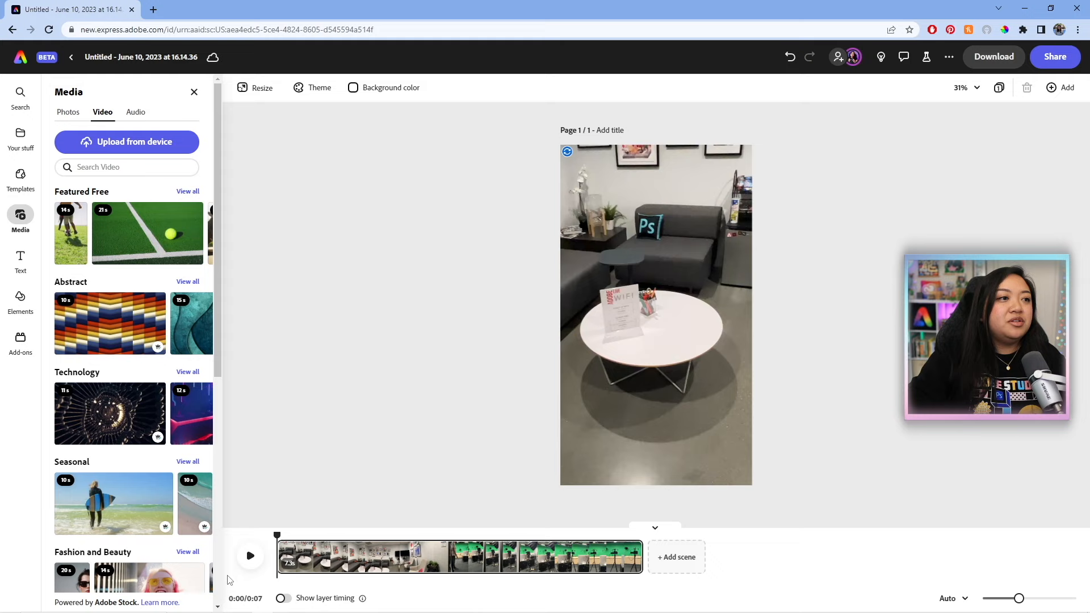
{"action": "left_click", "coordinate": [655, 315]}
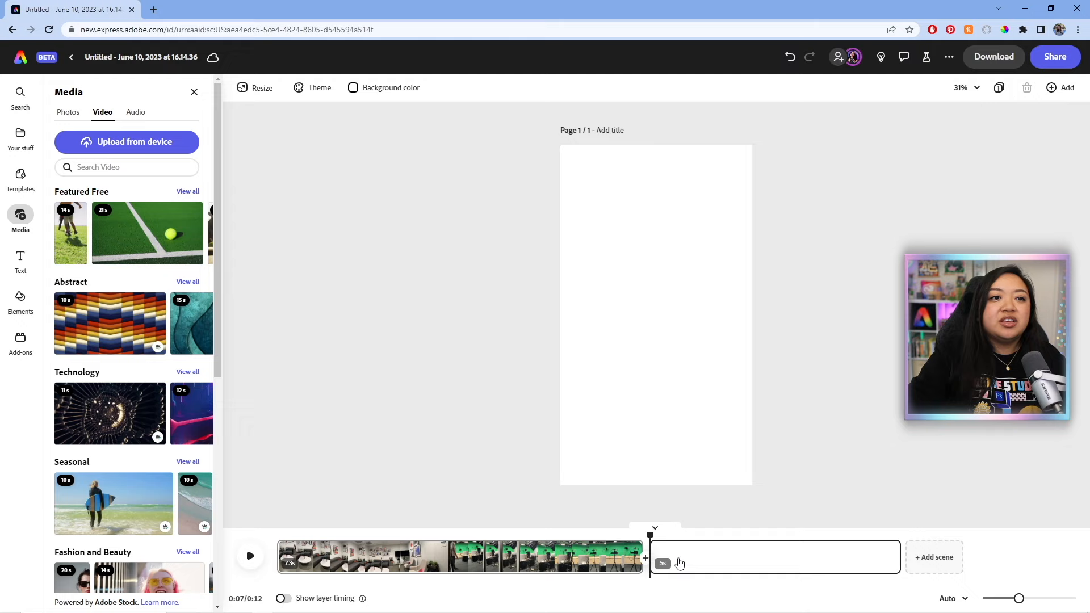
- Upload the remaining clips into new scenes and zoom the timeline out to 25%
{"action": "left_click", "coordinate": [126, 142]}
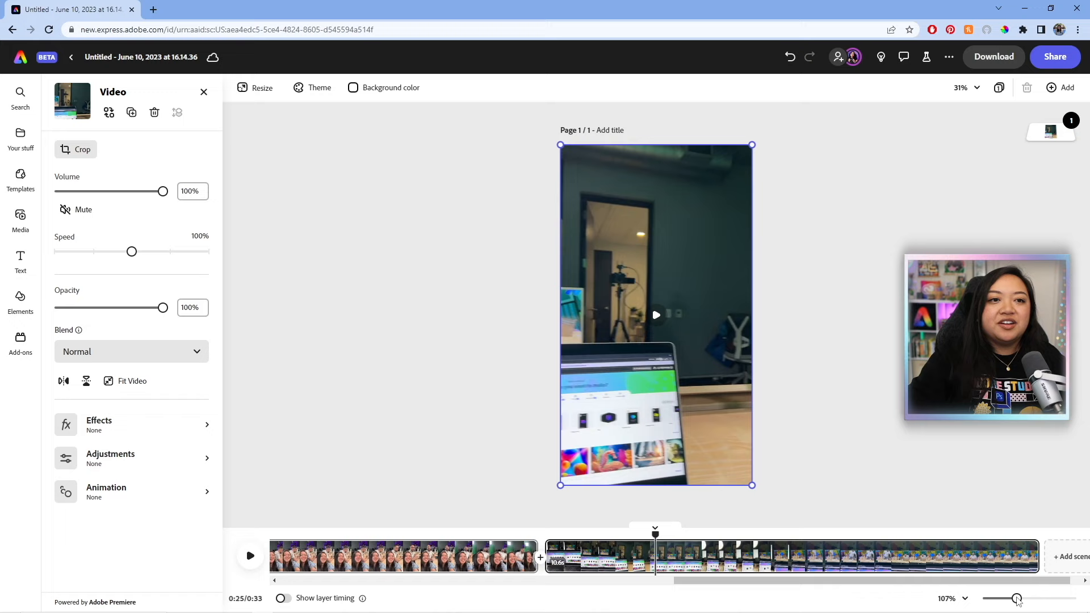
{"action": "left_click", "coordinate": [953, 598]}
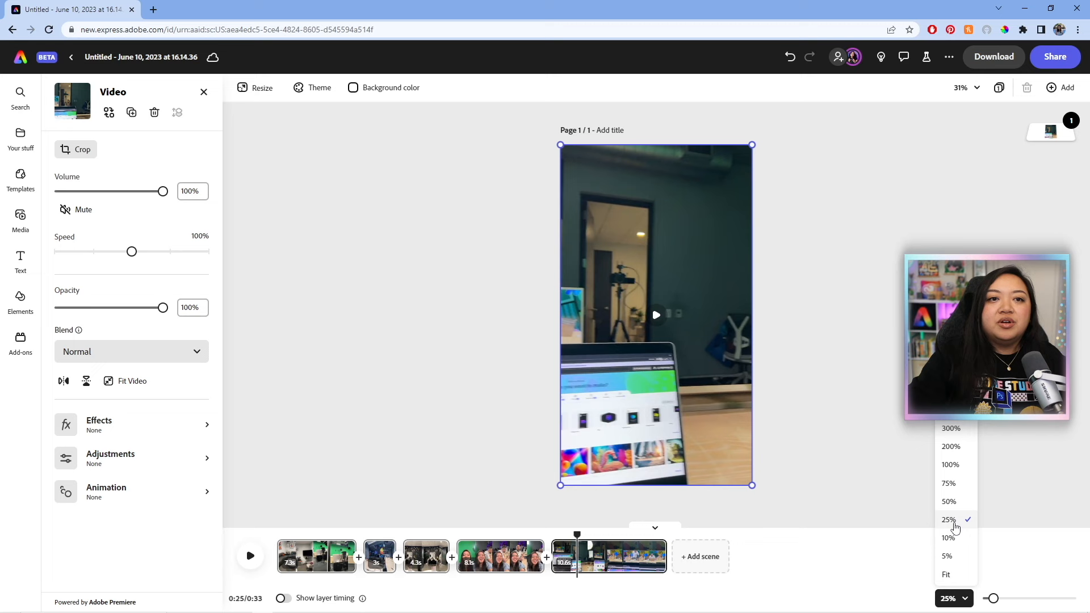
{"action": "left_click", "coordinate": [21, 216]}
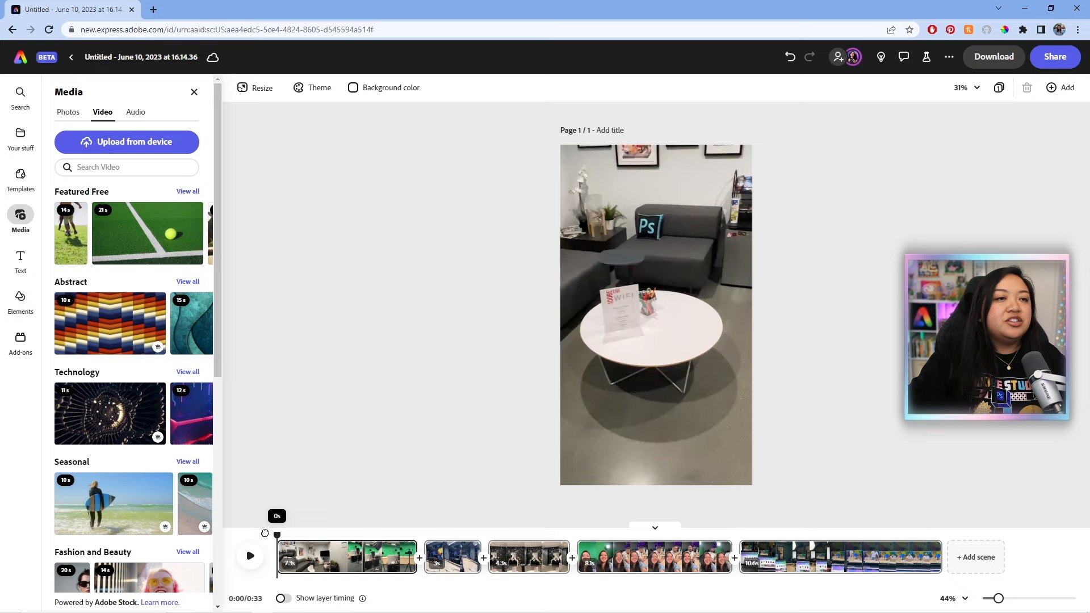
- Split the first clip at two points to cut out the unwanted section
{"action": "left_click", "coordinate": [250, 555]}
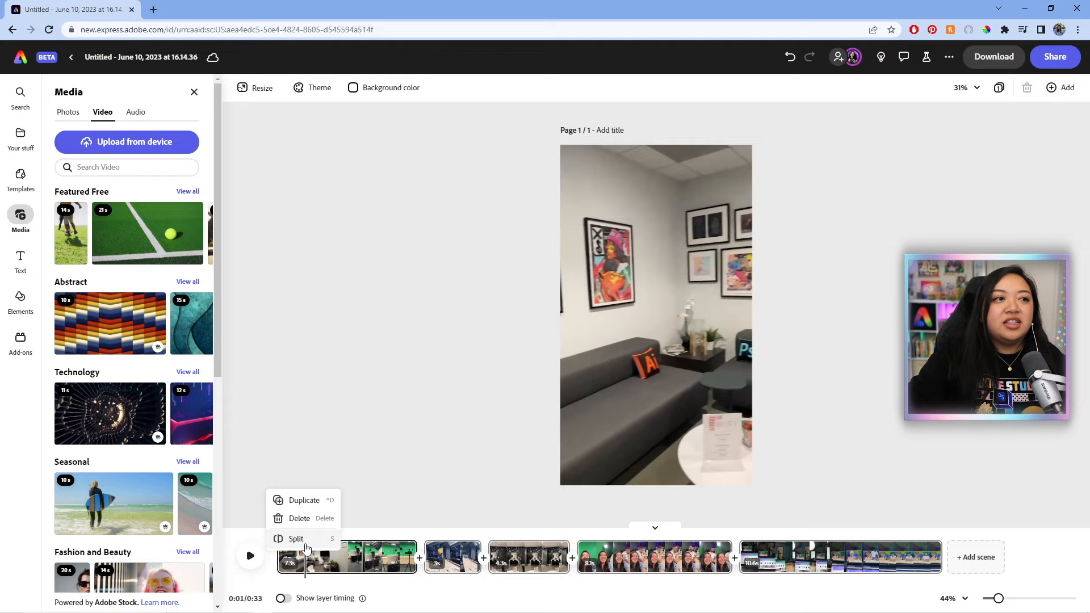
{"action": "left_click", "coordinate": [295, 539]}
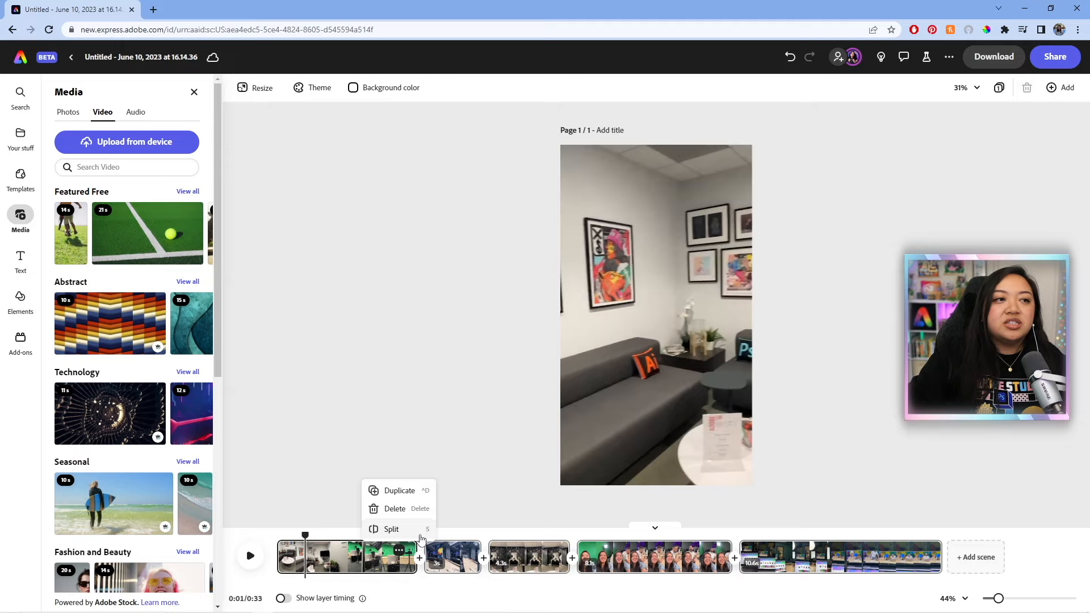
{"action": "left_click", "coordinate": [392, 529]}
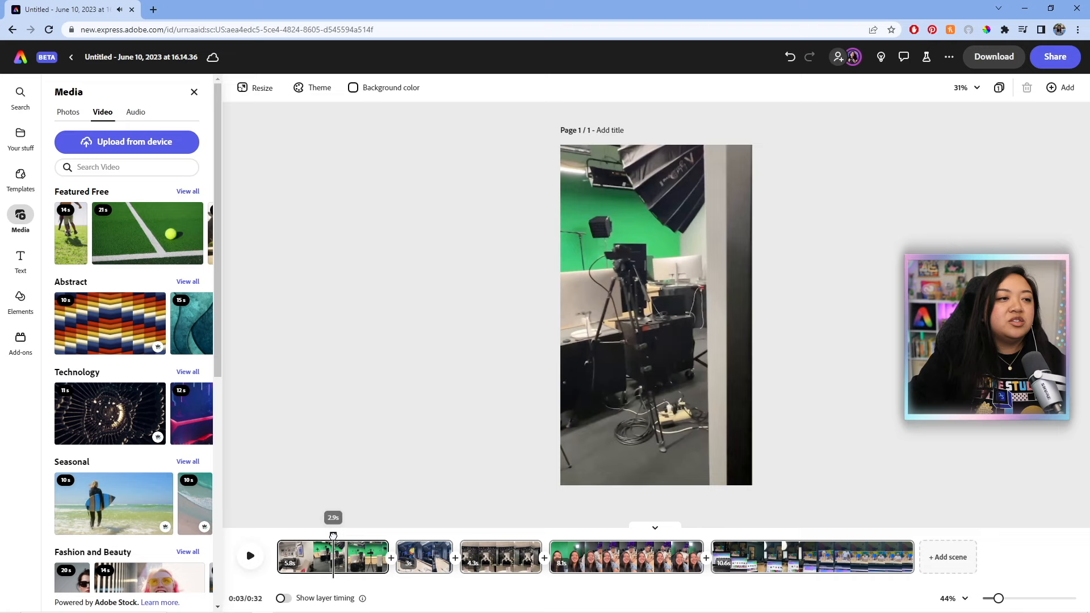
- Select the green-screen clip, drag its volume to 0% and test its opacity
{"action": "left_click_drag", "start_coordinate": [332, 535], "coordinate": [328, 535]}
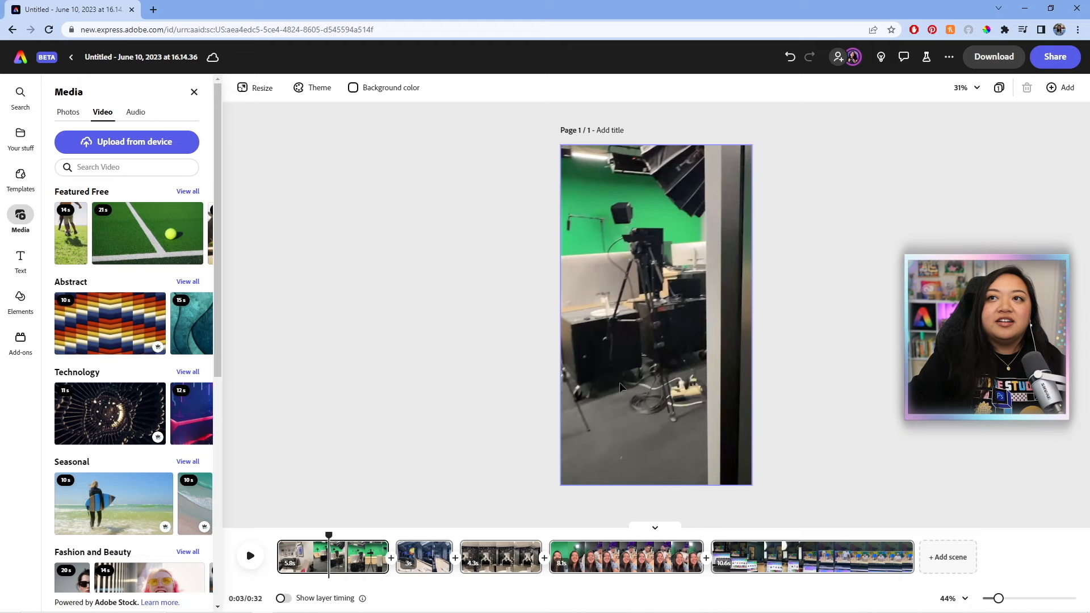
{"action": "left_click", "coordinate": [655, 314]}
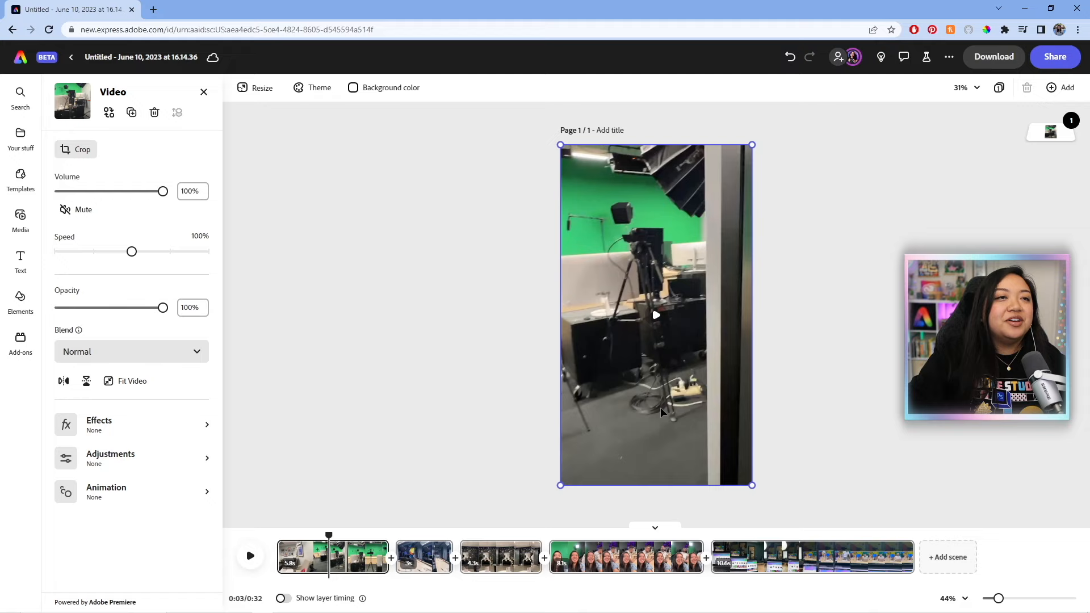
{"action": "left_click_drag", "start_coordinate": [162, 191], "coordinate": [60, 191]}
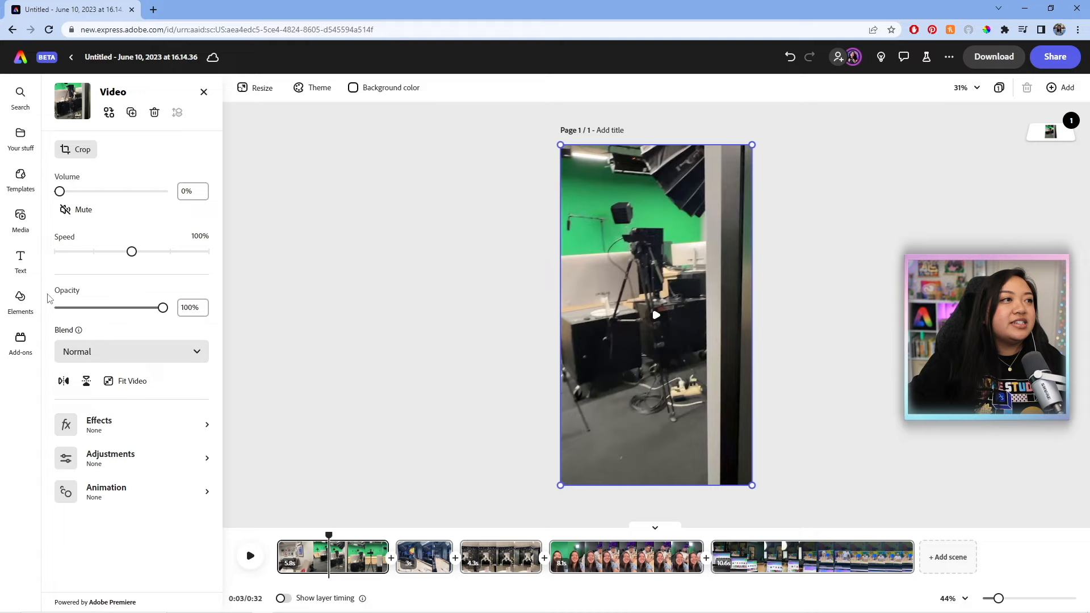
{"action": "left_click_drag", "start_coordinate": [162, 308], "coordinate": [147, 308]}
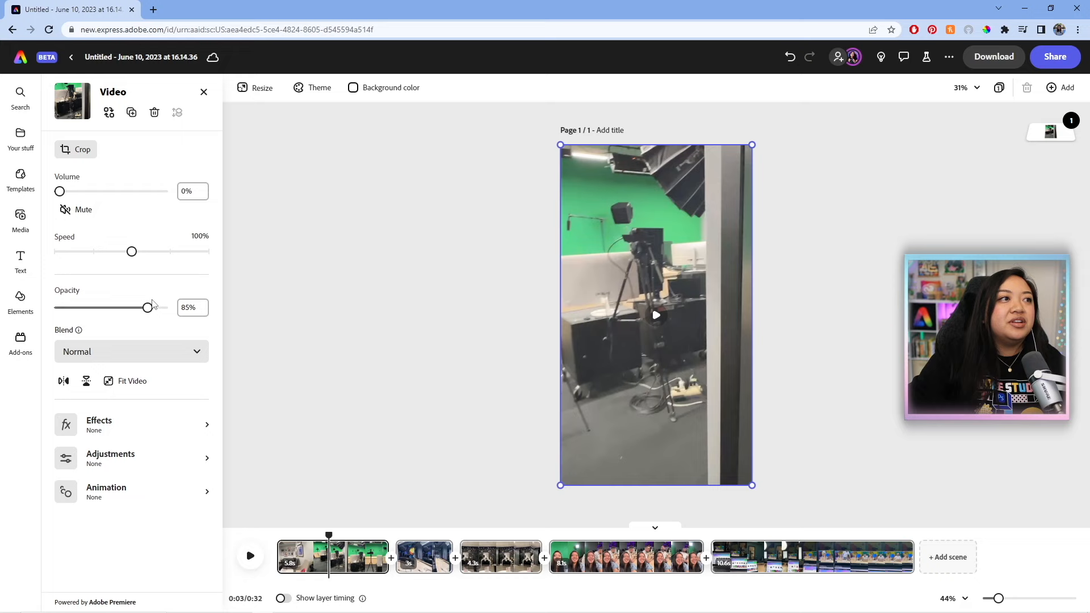
{"action": "left_click_drag", "start_coordinate": [146, 308], "coordinate": [163, 308]}
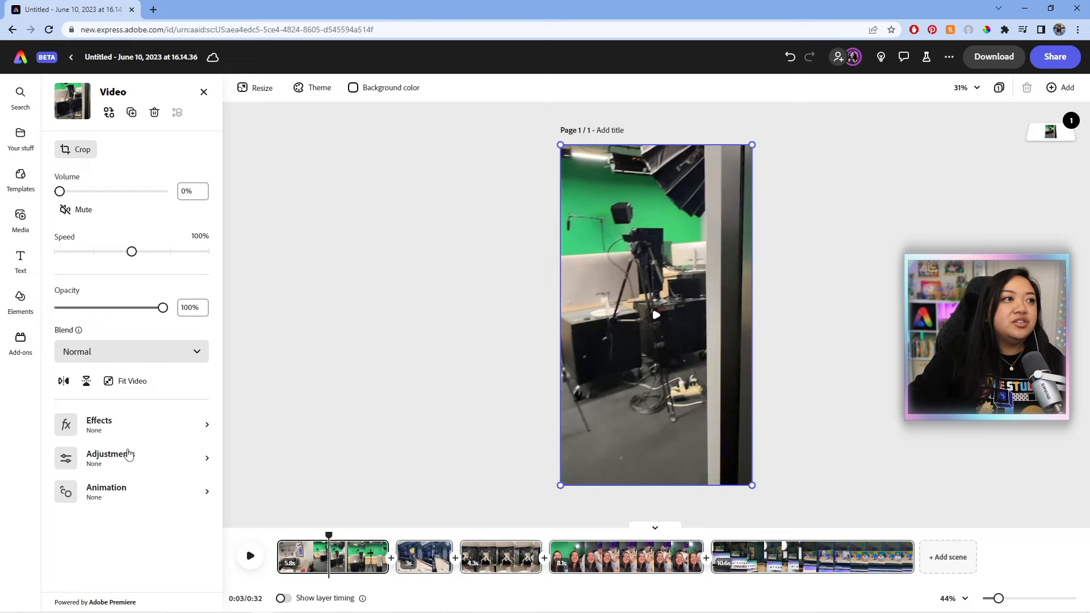
{"action": "left_click", "coordinate": [109, 457]}
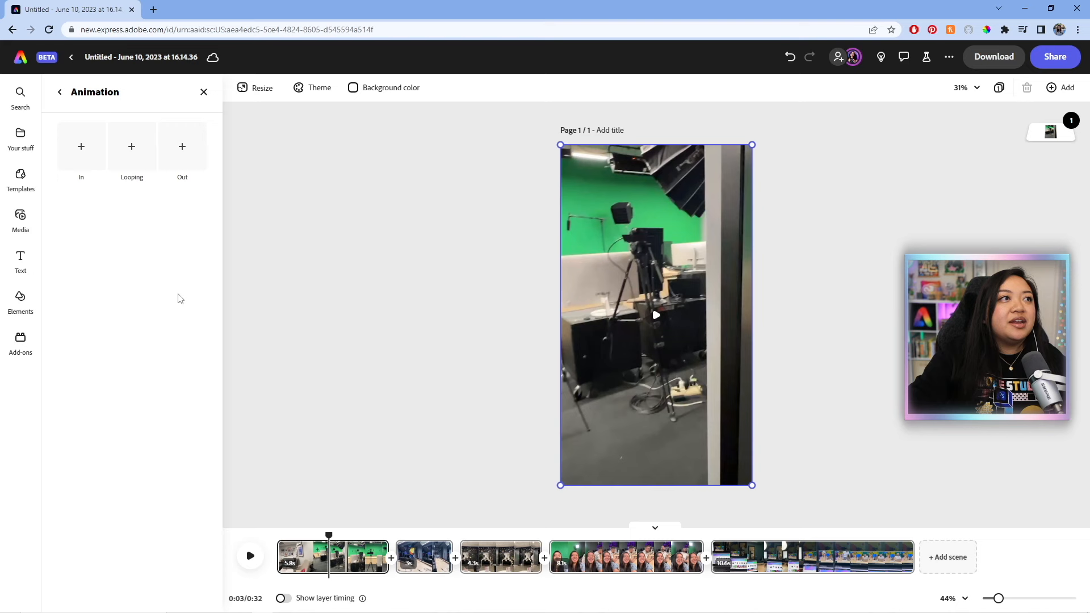
{"action": "left_click", "coordinate": [20, 221]}
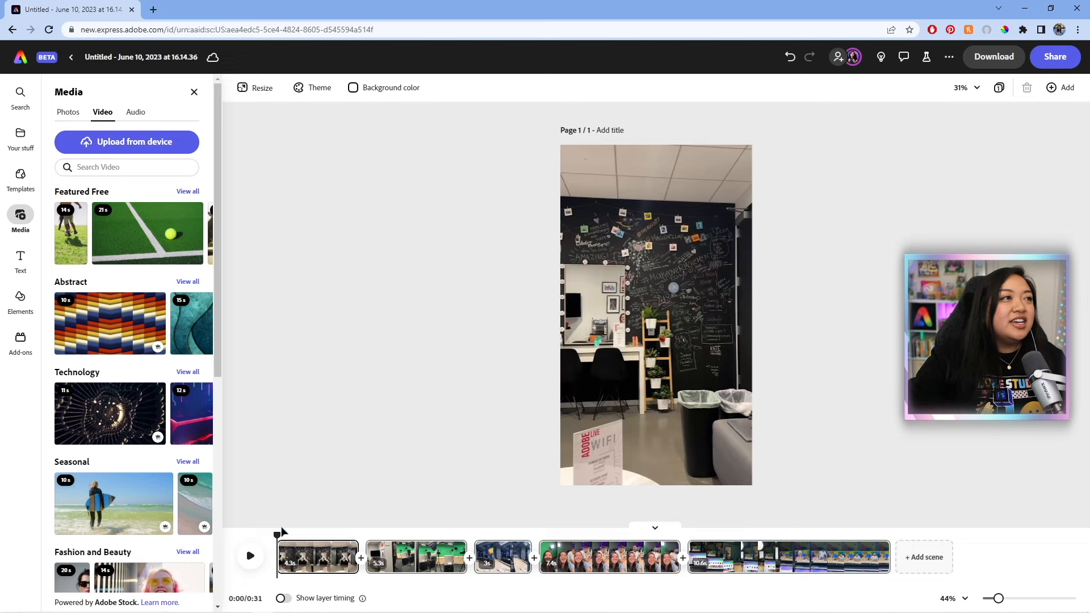
- Return the playhead to the start of the reel after reordering the scenes
{"action": "left_click", "coordinate": [21, 261]}
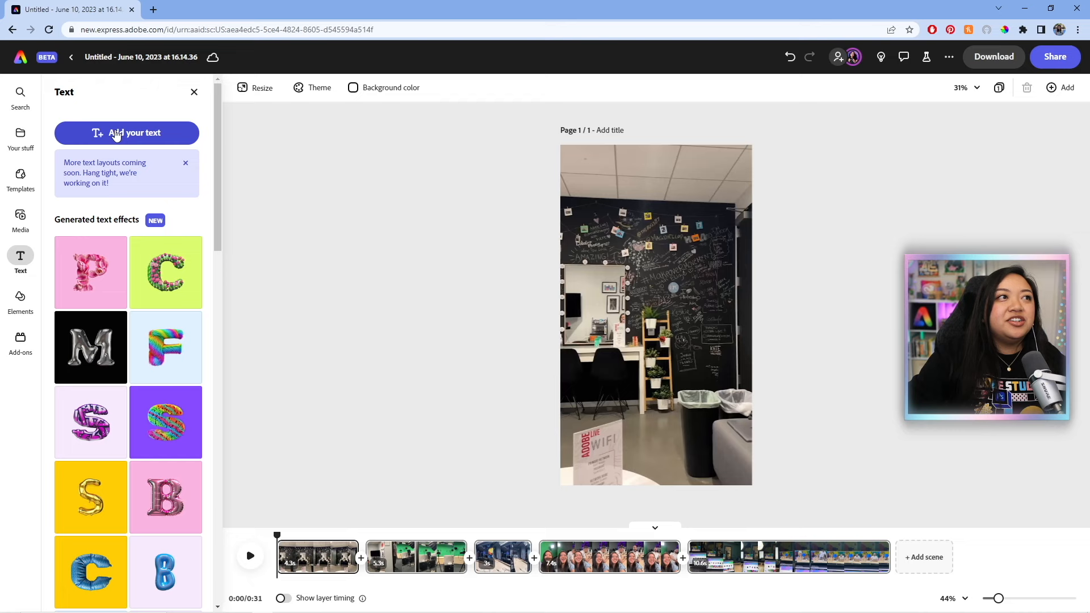
- Add a text box reading 'First time in the Adobe Live Studio' over the opener
{"action": "left_click", "coordinate": [126, 133]}
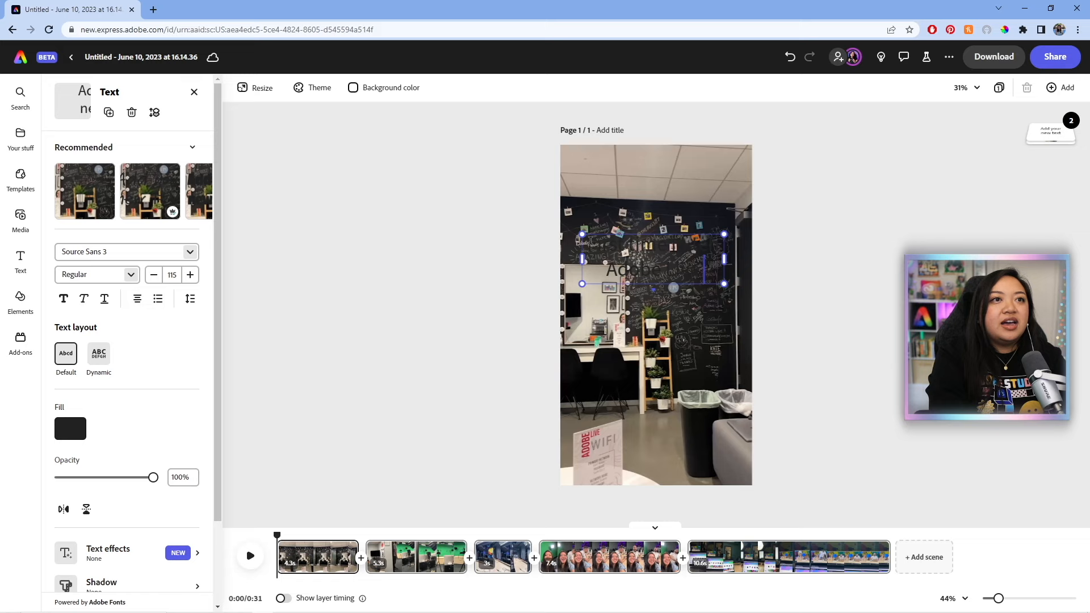
{"action": "type", "text": "First time in the Adobe Live Studio"}
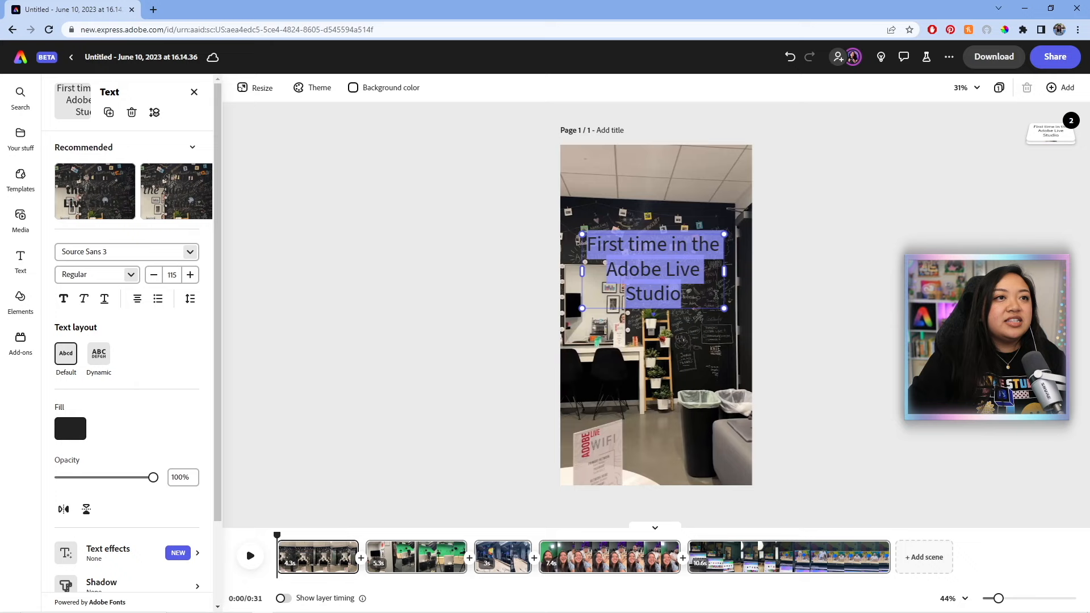
{"action": "left_click", "coordinate": [71, 430]}
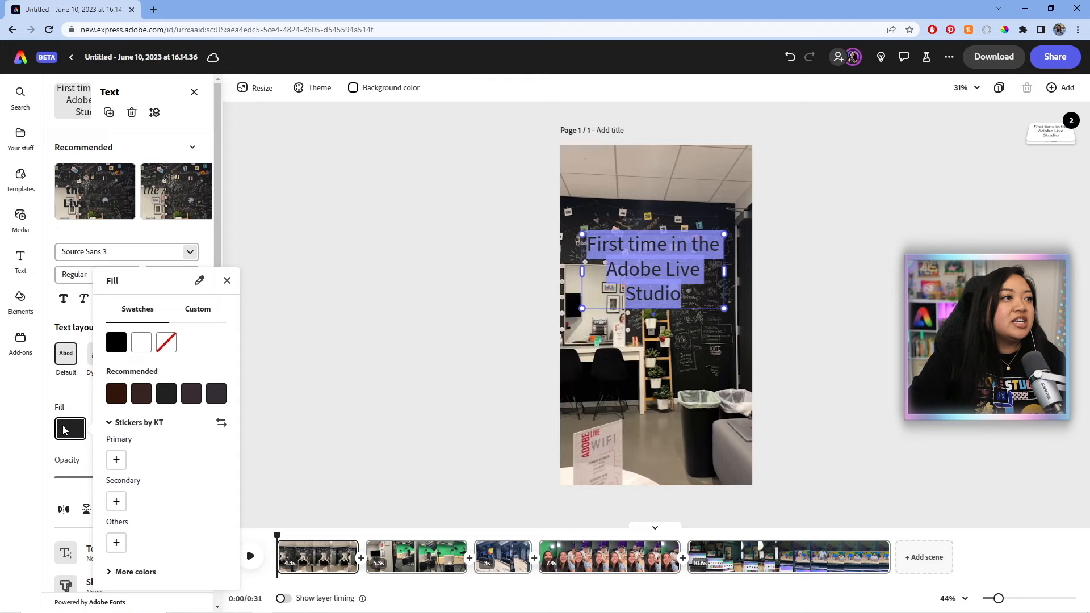
- Set the title fill to white and apply the recommended Mascot MVB script style
{"action": "left_click", "coordinate": [141, 342]}
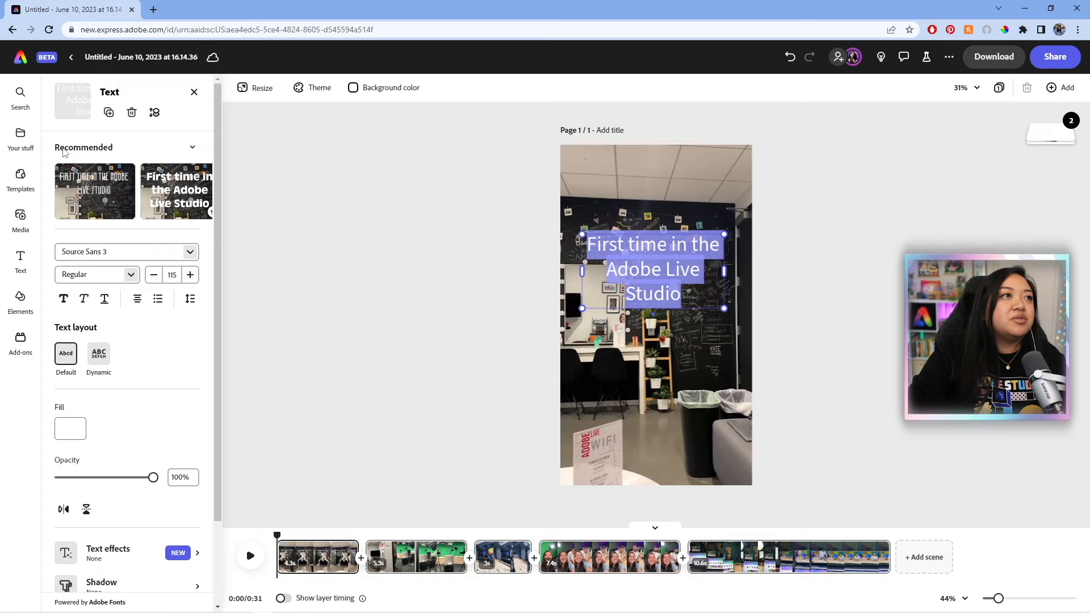
{"action": "left_click", "coordinate": [193, 191]}
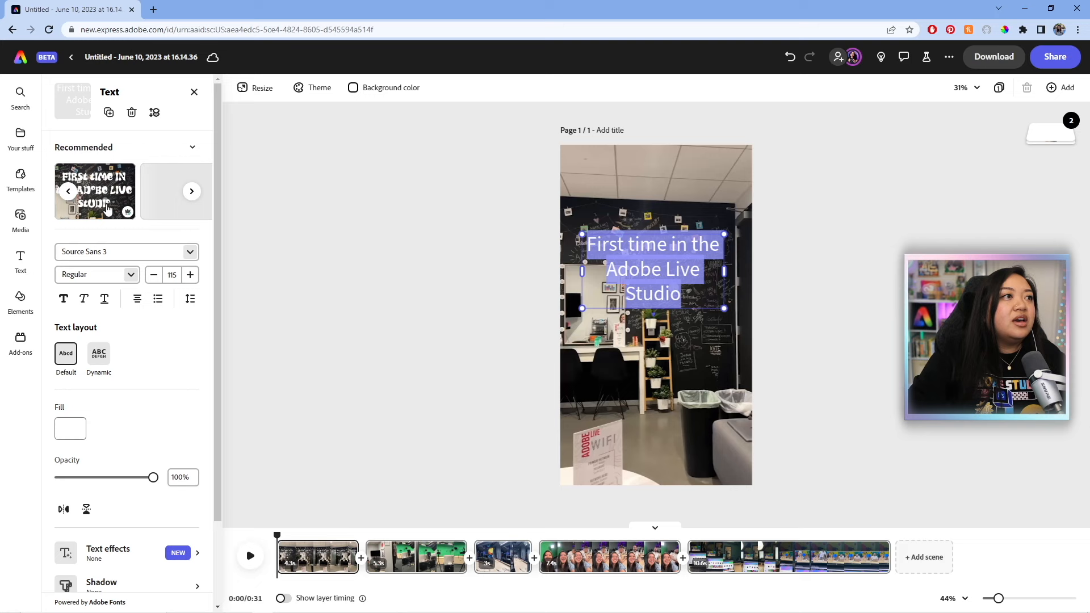
{"action": "left_click", "coordinate": [121, 252]}
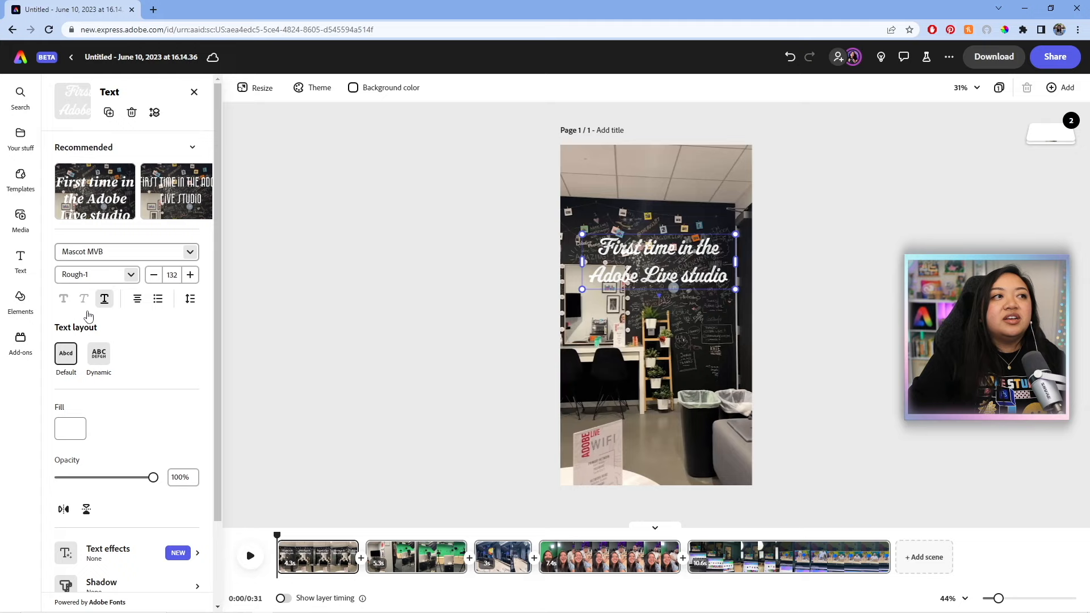
{"action": "left_click", "coordinate": [158, 299]}
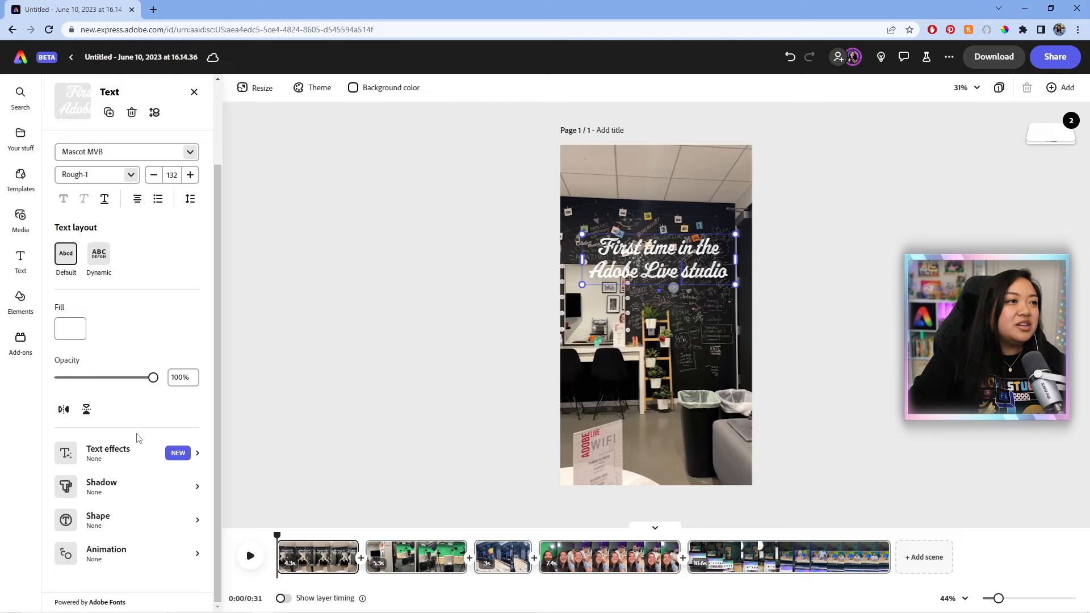
- Enable a drop shadow on the title and choose its shadow colour
{"action": "left_click", "coordinate": [101, 486]}
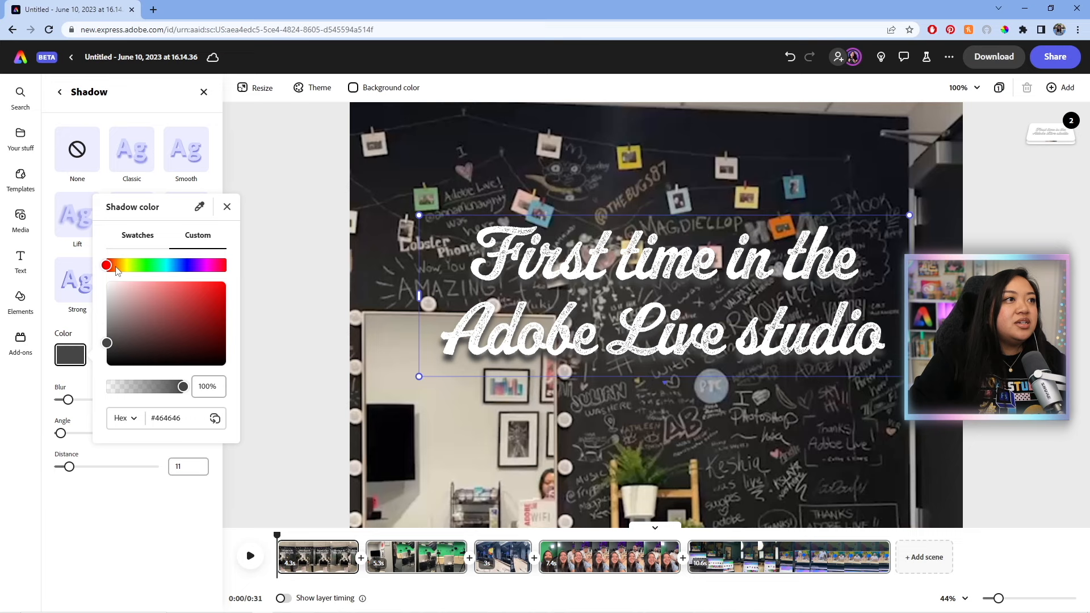
{"action": "left_click", "coordinate": [124, 418]}
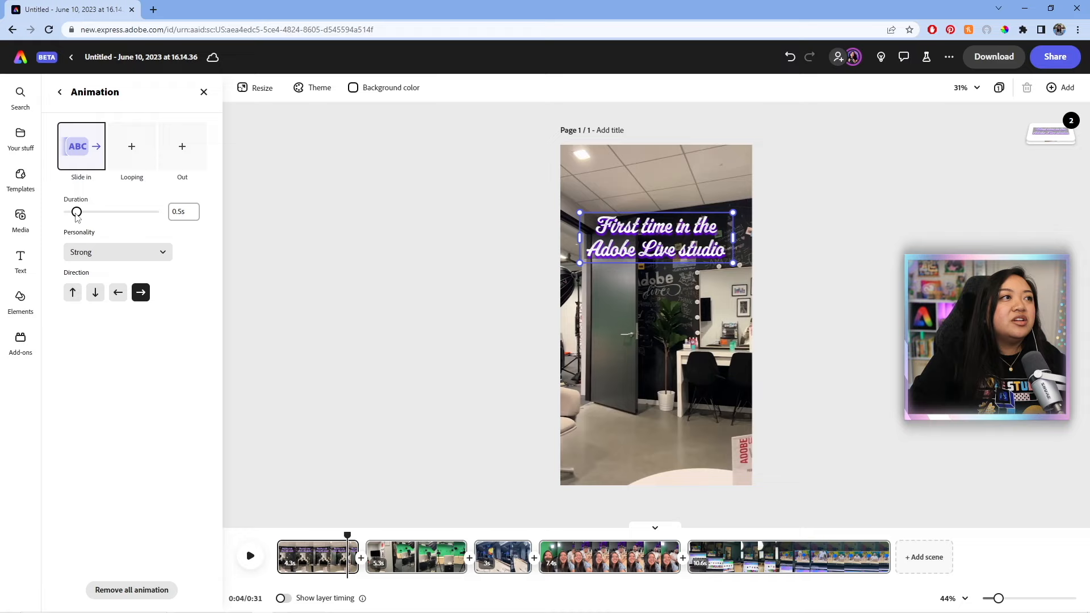
- Keep the Strong slide-in personality and add a Slide out exit animation
{"action": "left_click", "coordinate": [117, 252]}
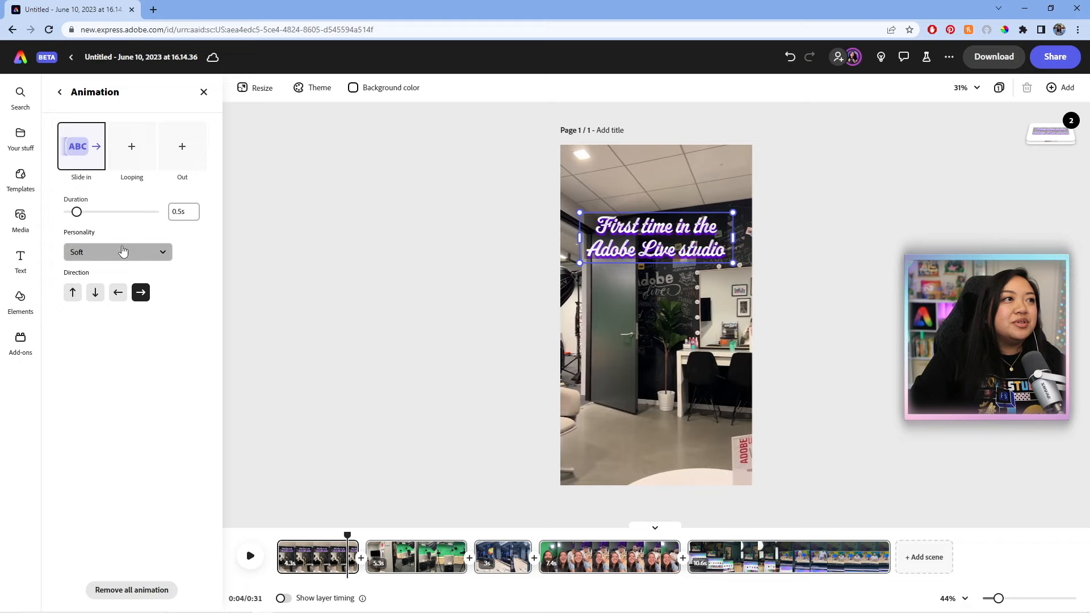
{"action": "left_click", "coordinate": [117, 252]}
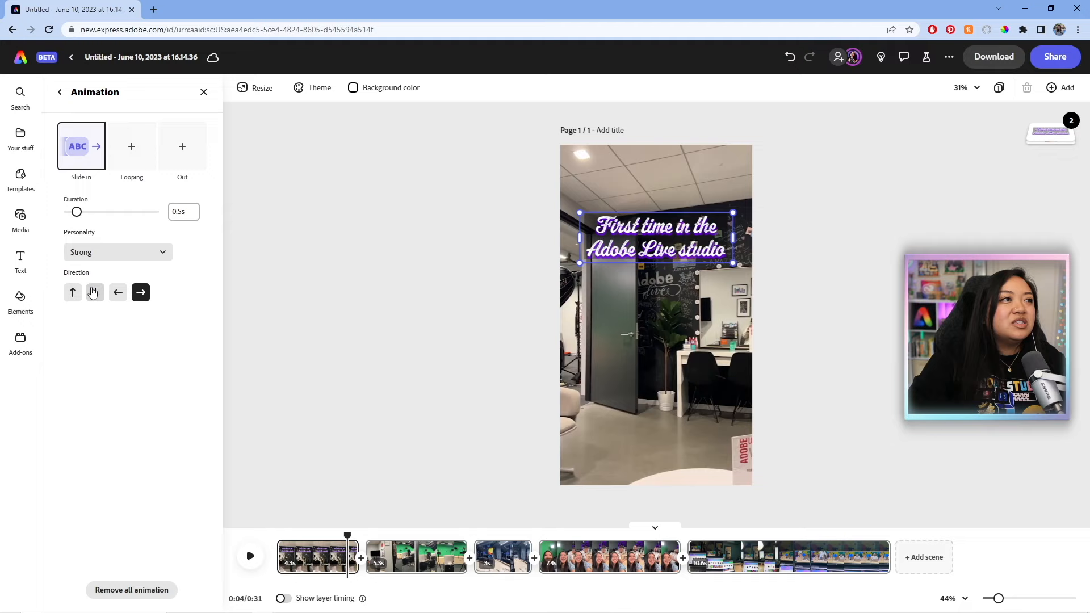
{"action": "left_click", "coordinate": [182, 147]}
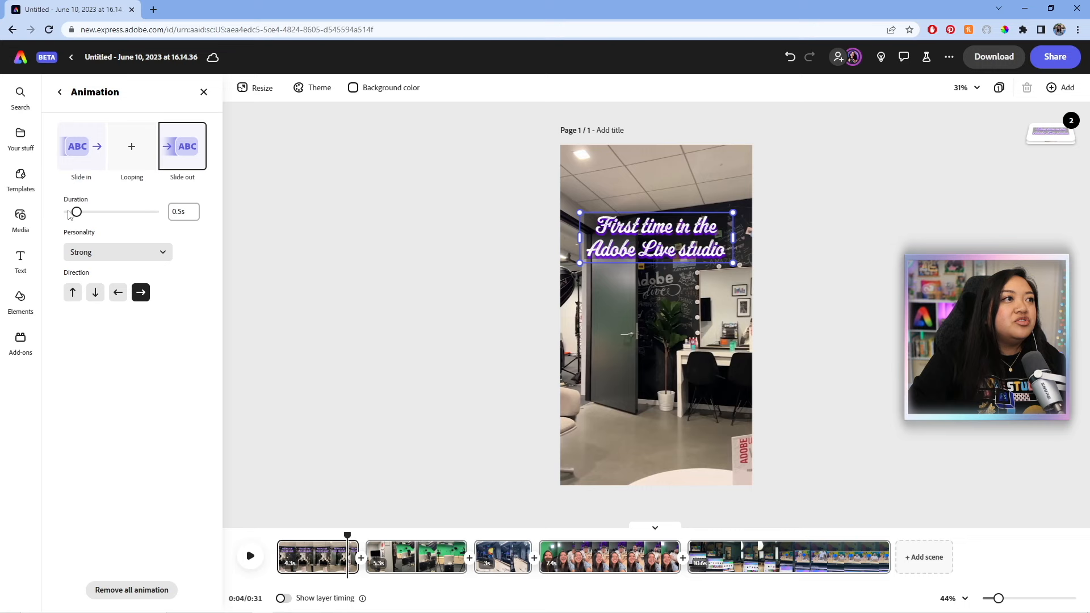
{"action": "left_click", "coordinate": [20, 261]}
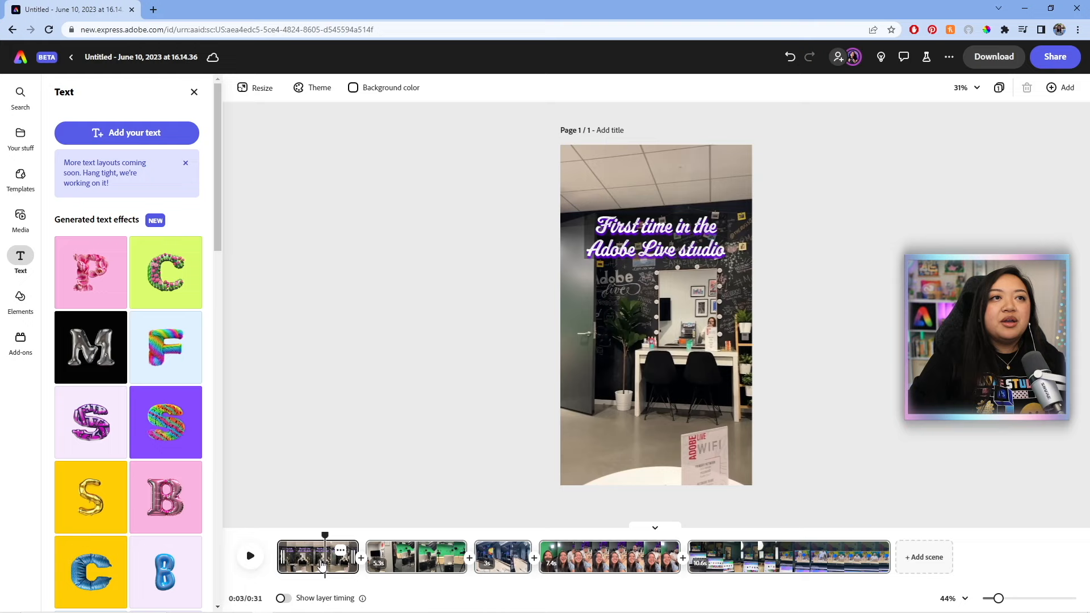
- Show layer timing for the title on the first clip and enlarge the timeline to check its duration
{"action": "left_click", "coordinate": [656, 237]}
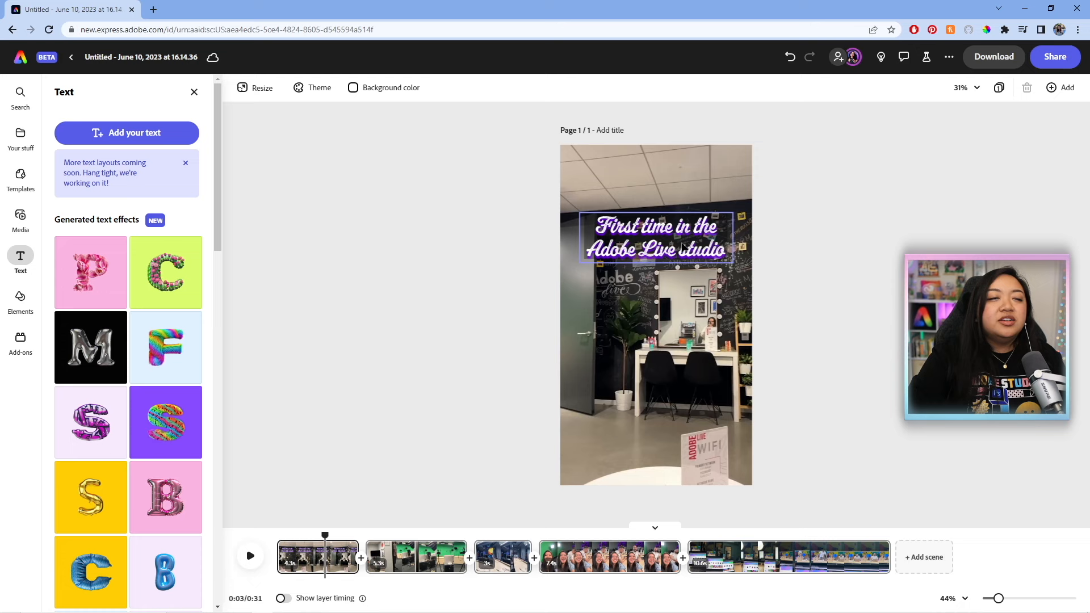
{"action": "left_click", "coordinate": [654, 237]}
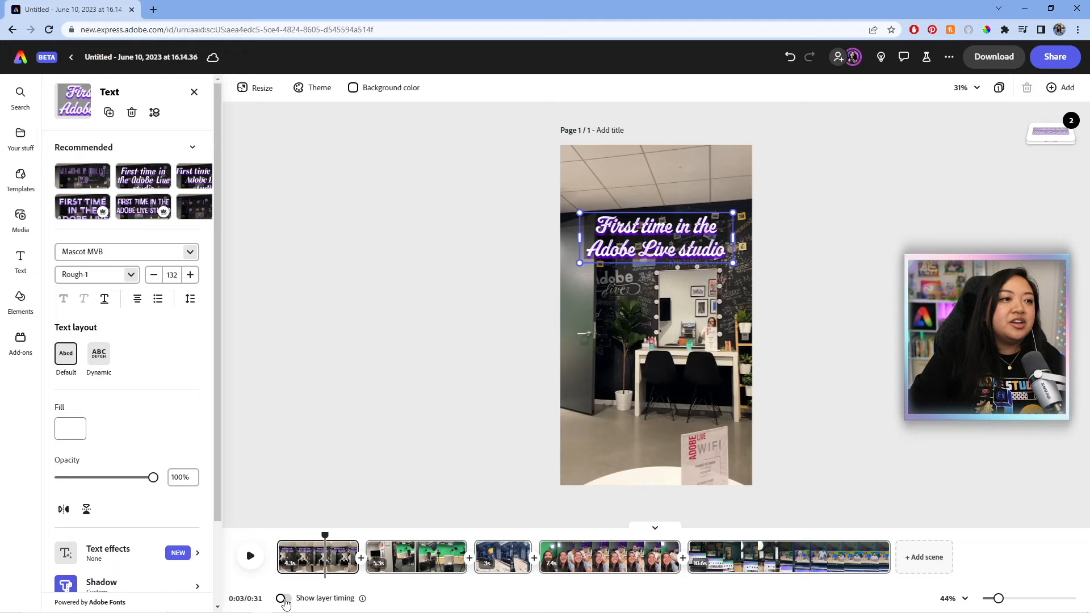
{"action": "left_click", "coordinate": [284, 599]}
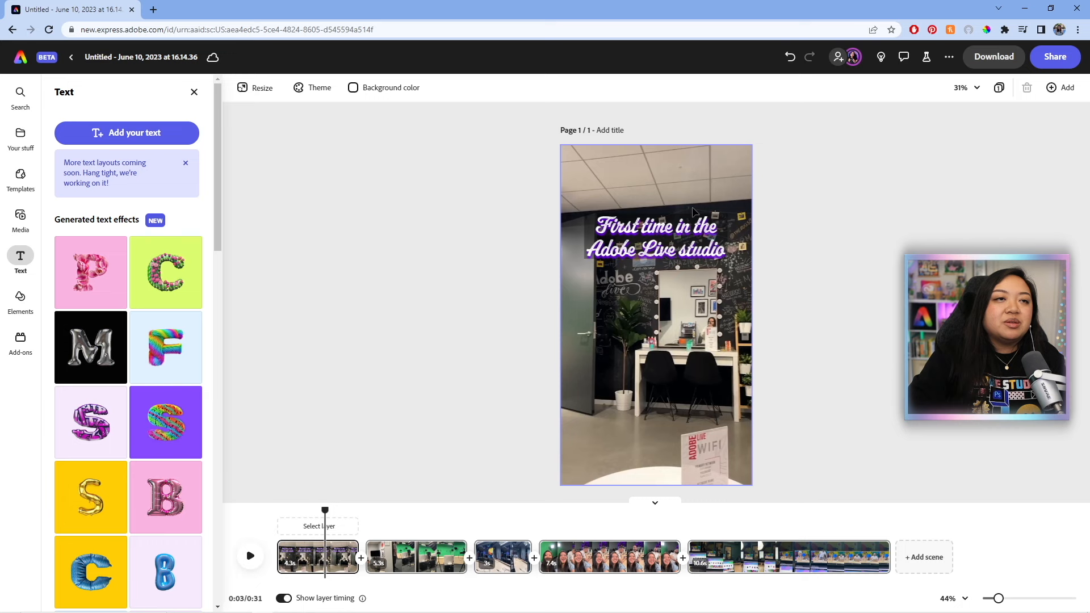
{"action": "left_click", "coordinate": [654, 238]}
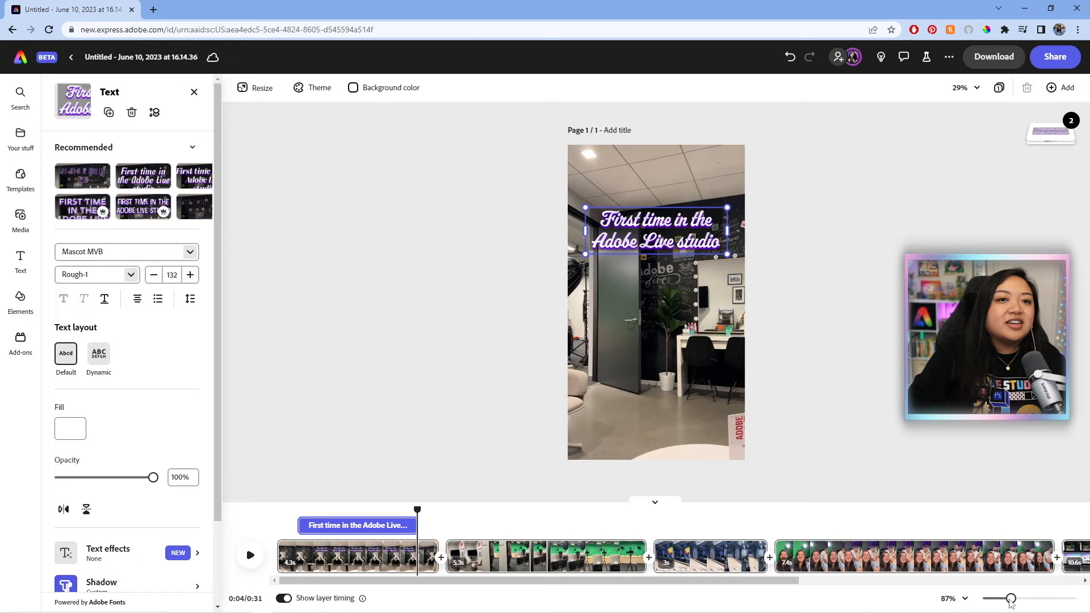
{"action": "left_click_drag", "start_coordinate": [1005, 599], "coordinate": [1052, 599]}
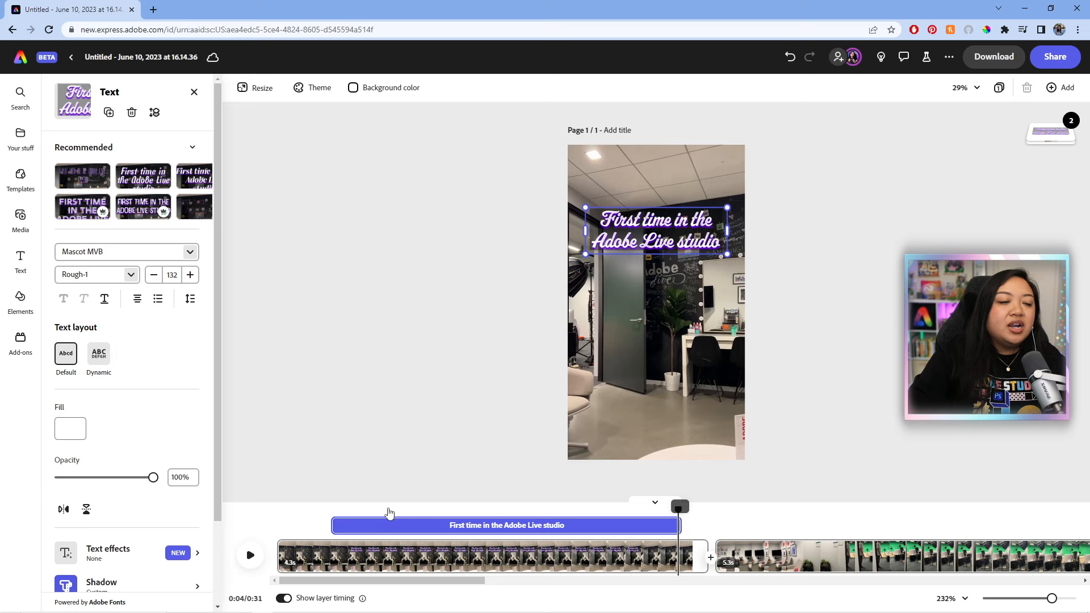
{"action": "left_click", "coordinate": [250, 555]}
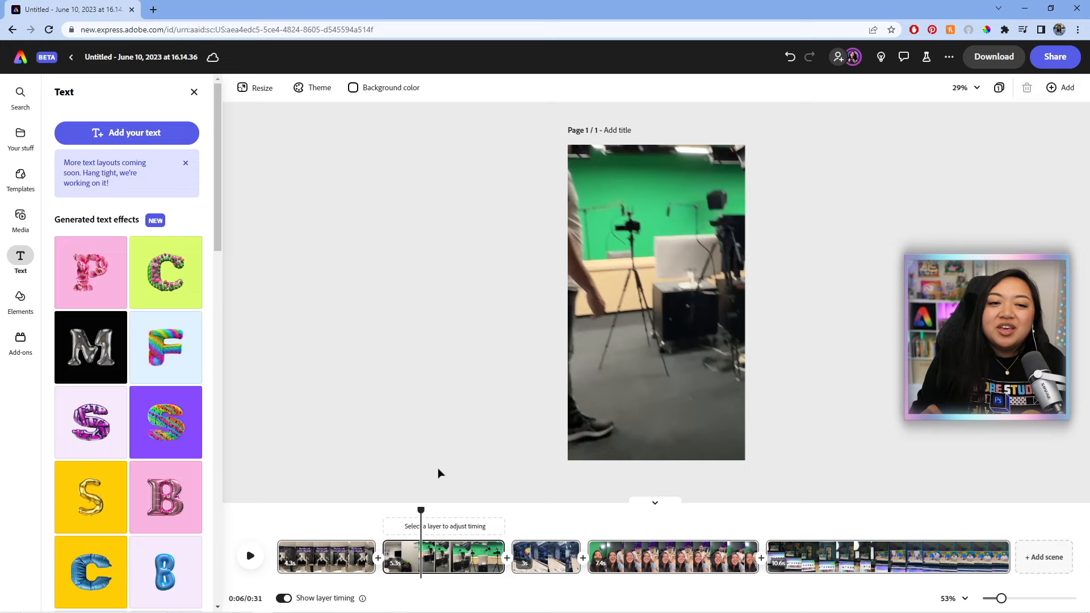
- Move playback into the green-screen second scene about five seconds in
{"action": "left_click_drag", "start_coordinate": [420, 511], "coordinate": [389, 511]}
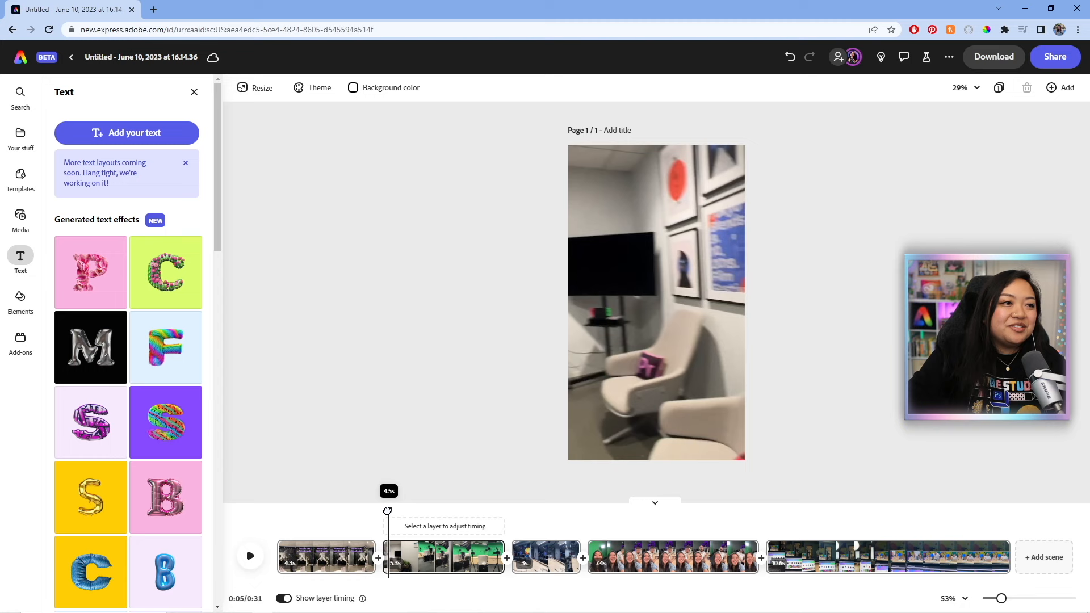
- Add the caption "The studio is located in San Francisco, CA!" over the glowing sphere
{"action": "left_click", "coordinate": [20, 300]}
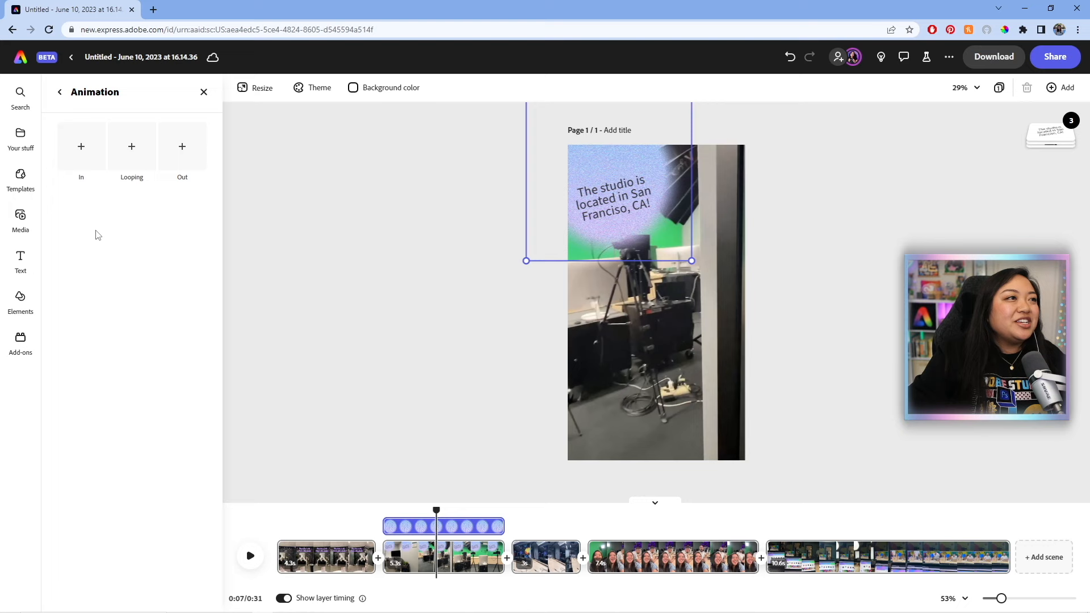
{"action": "left_click", "coordinate": [203, 92]}
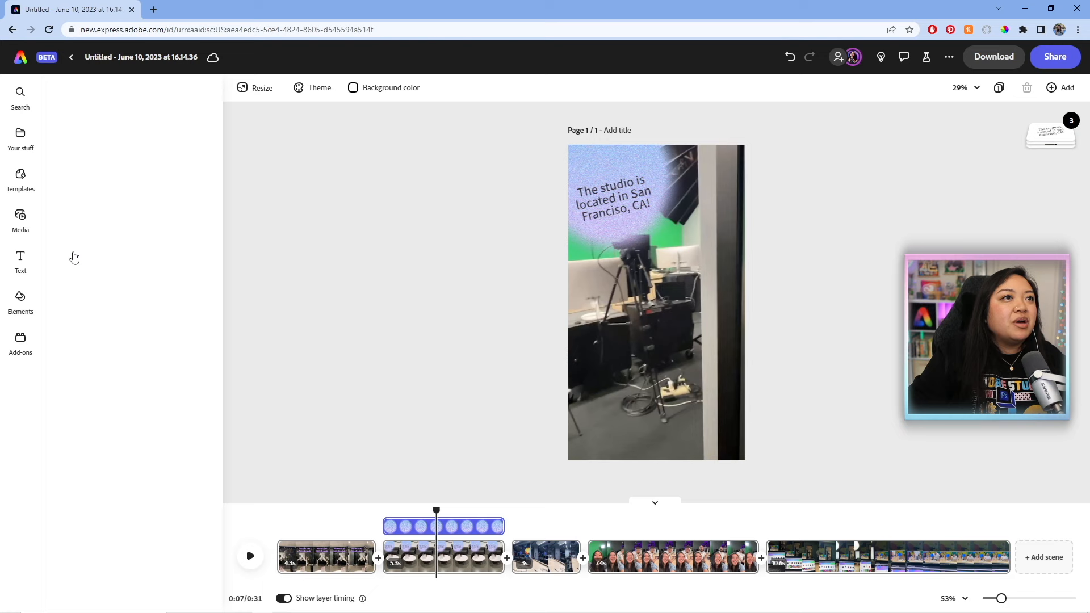
- Give the San Francisco caption a heavy bold style and a Pop in animation
{"action": "left_click", "coordinate": [612, 194]}
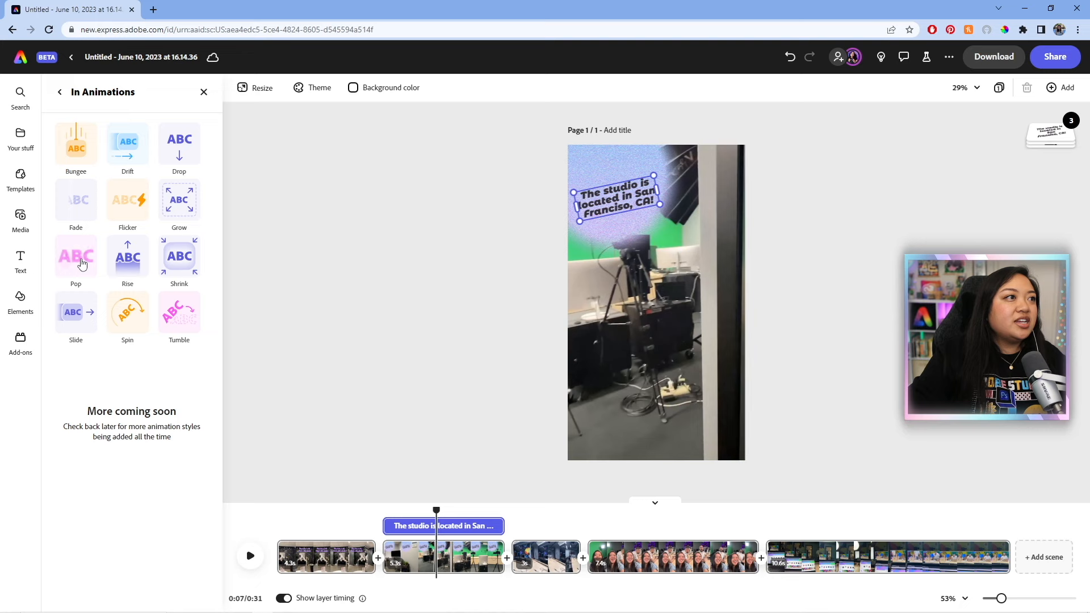
{"action": "left_click", "coordinate": [20, 262]}
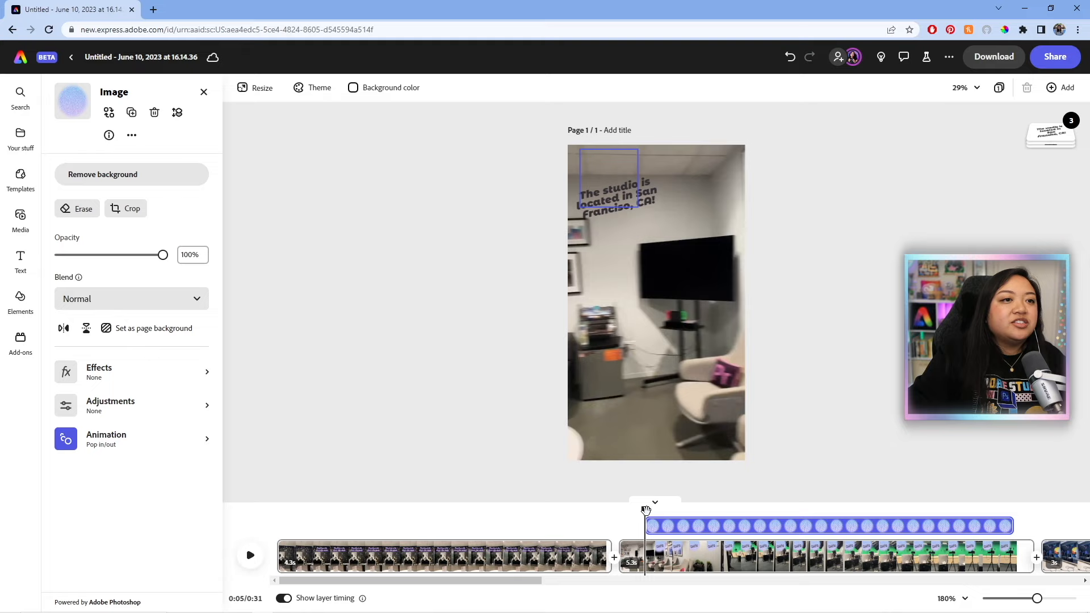
- Shift the glowing sphere's timing bar so it starts at about 4.7 seconds
{"action": "left_click_drag", "start_coordinate": [655, 502], "coordinate": [649, 502]}
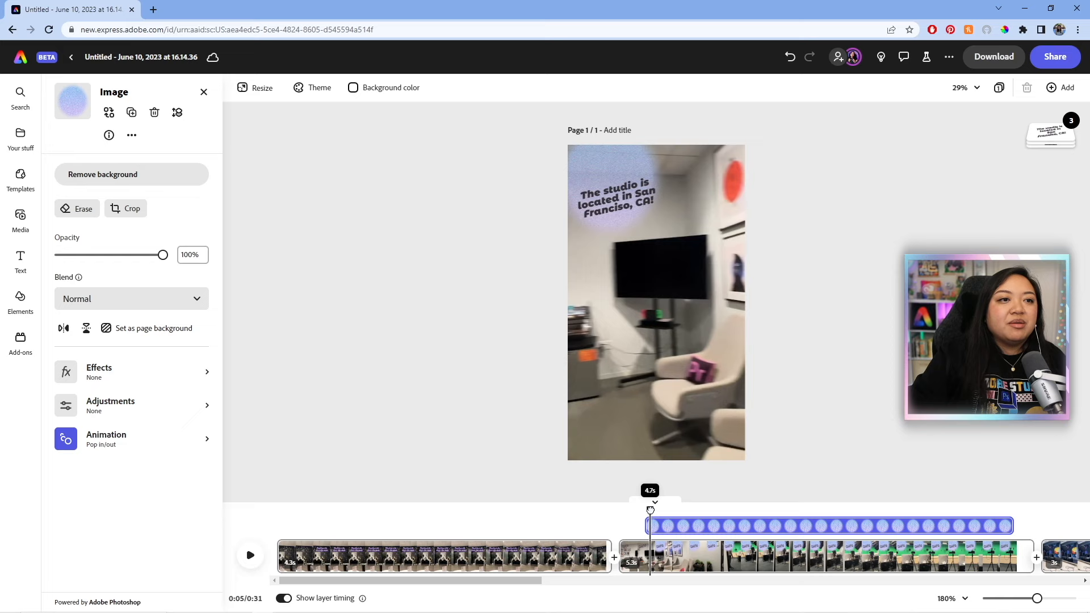
{"action": "left_click_drag", "start_coordinate": [649, 511], "coordinate": [666, 511]}
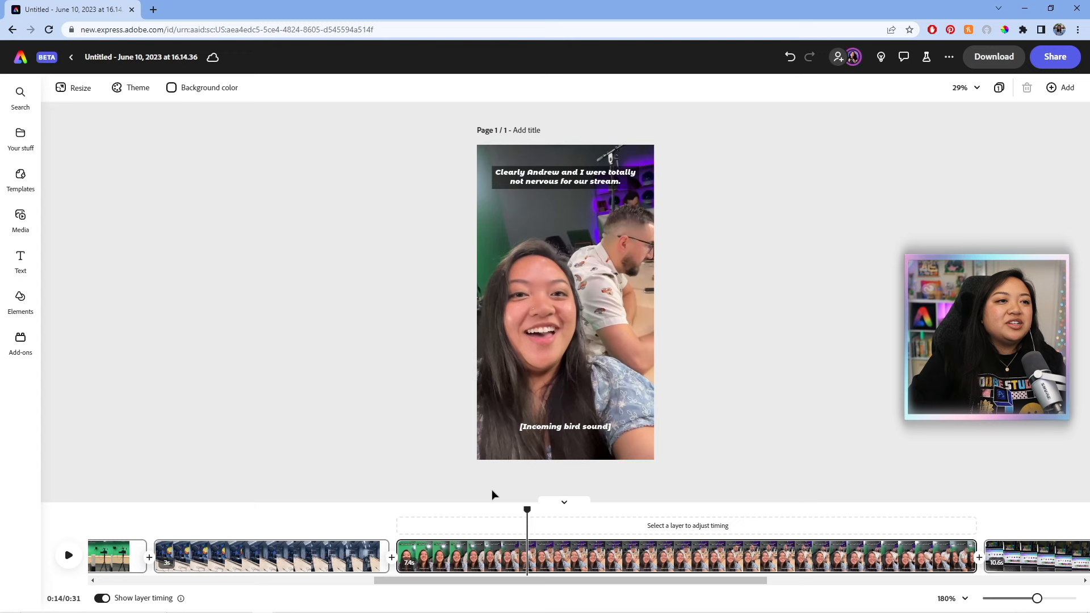
- Animate the fourth clip's caption group with Shrink in and Grow out, stretched across the clip
{"action": "left_click", "coordinate": [566, 177]}
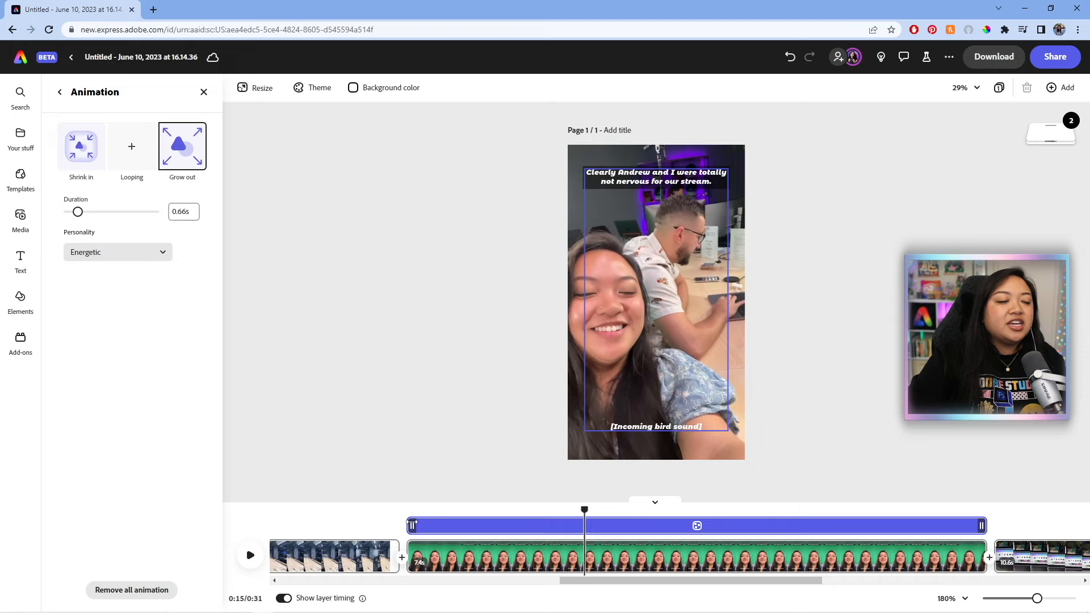
{"action": "left_click_drag", "start_coordinate": [584, 508], "coordinate": [545, 509]}
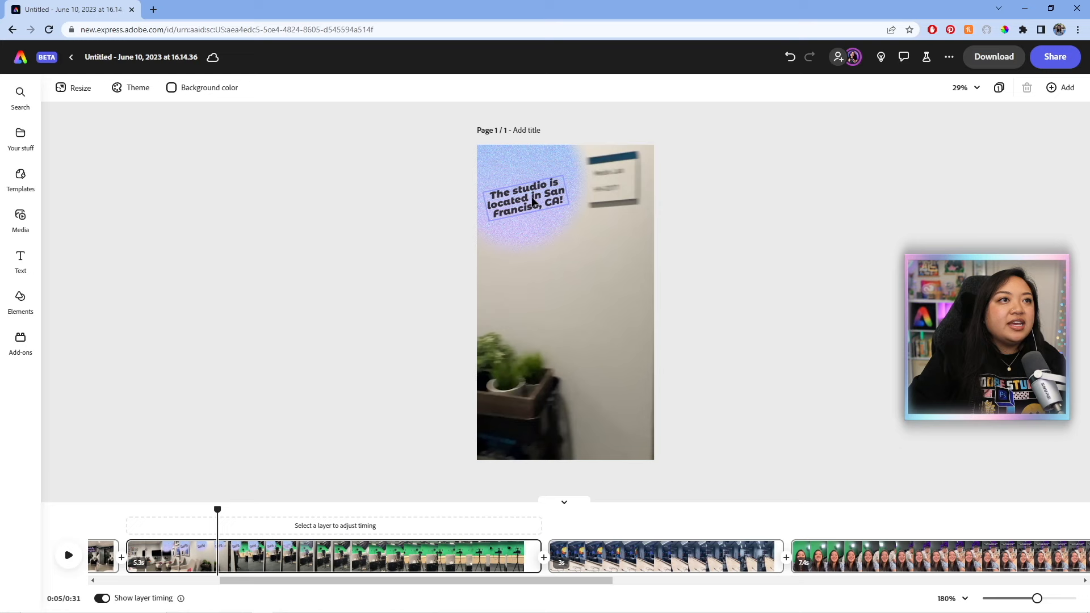
- Review the San Francisco caption, then select the final laptop-and-monitor clip's settings
{"action": "left_click", "coordinate": [524, 194]}
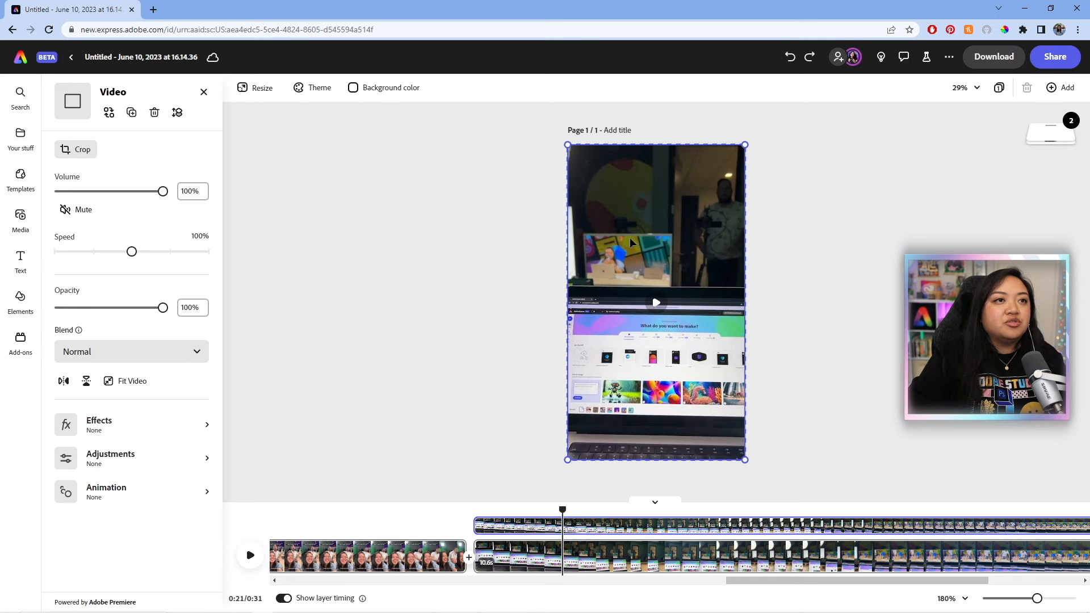
{"action": "type", "text": "my"}
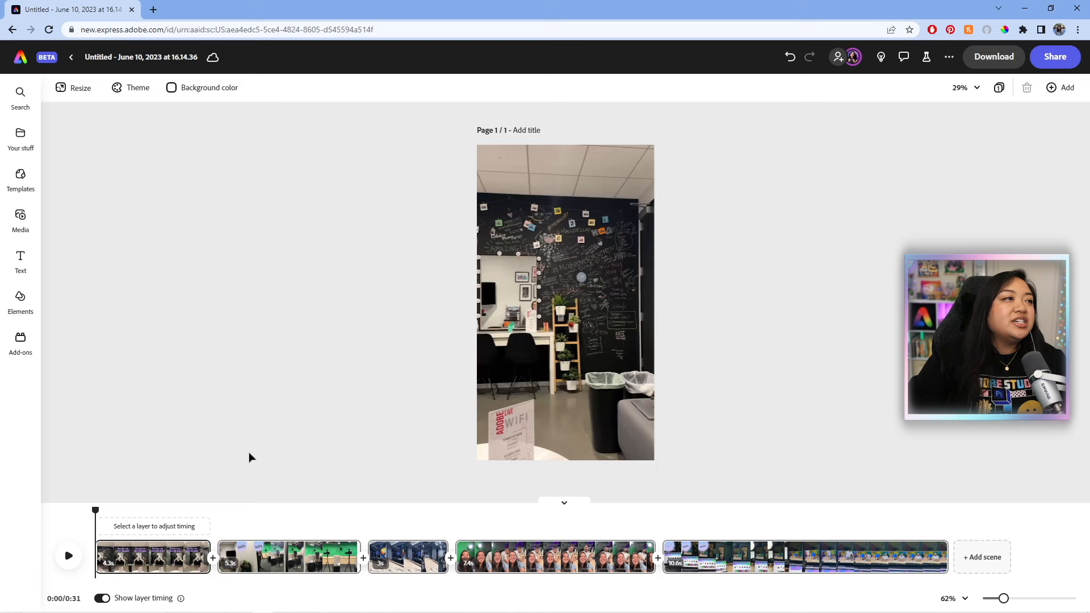
- Add the Vlog Hip Hop [Loop] track from Media > Audio as background music
{"action": "left_click", "coordinate": [20, 220]}
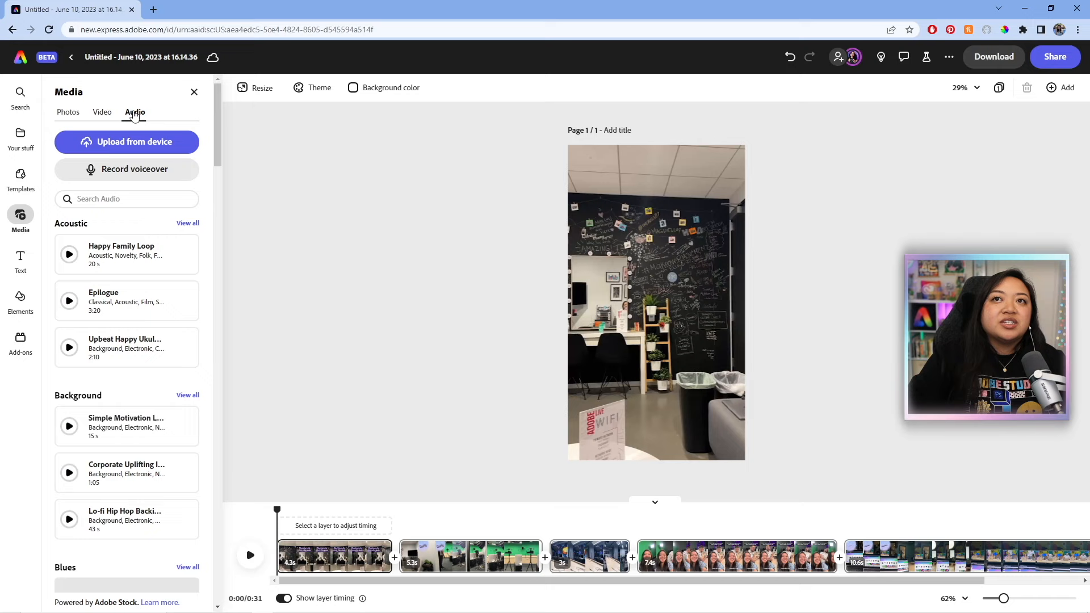
{"action": "scroll", "scroll_direction": "down", "scroll_amount": 3}
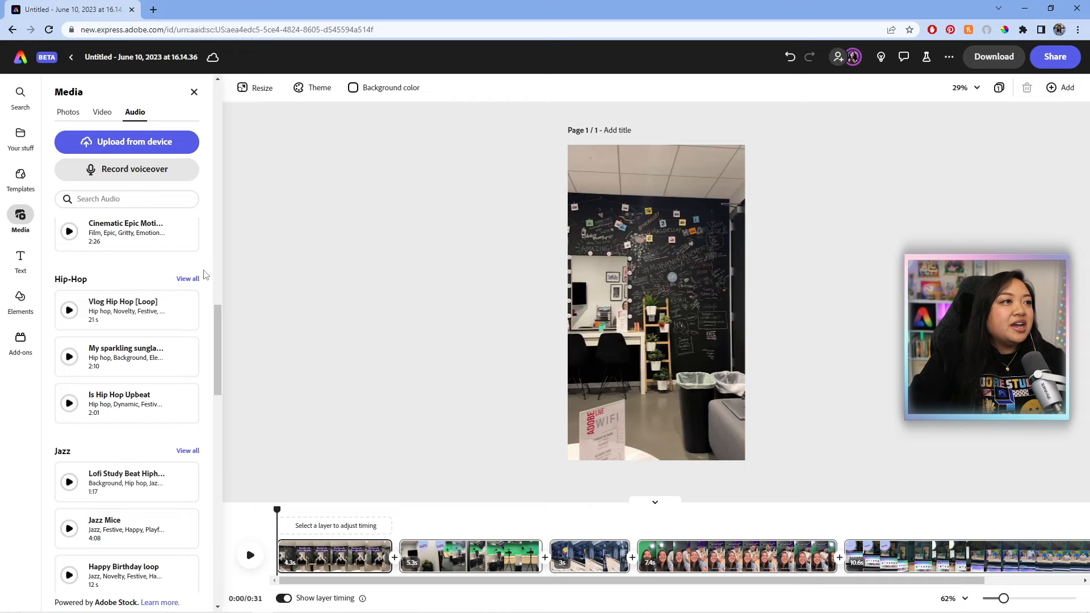
{"action": "left_click", "coordinate": [187, 278]}
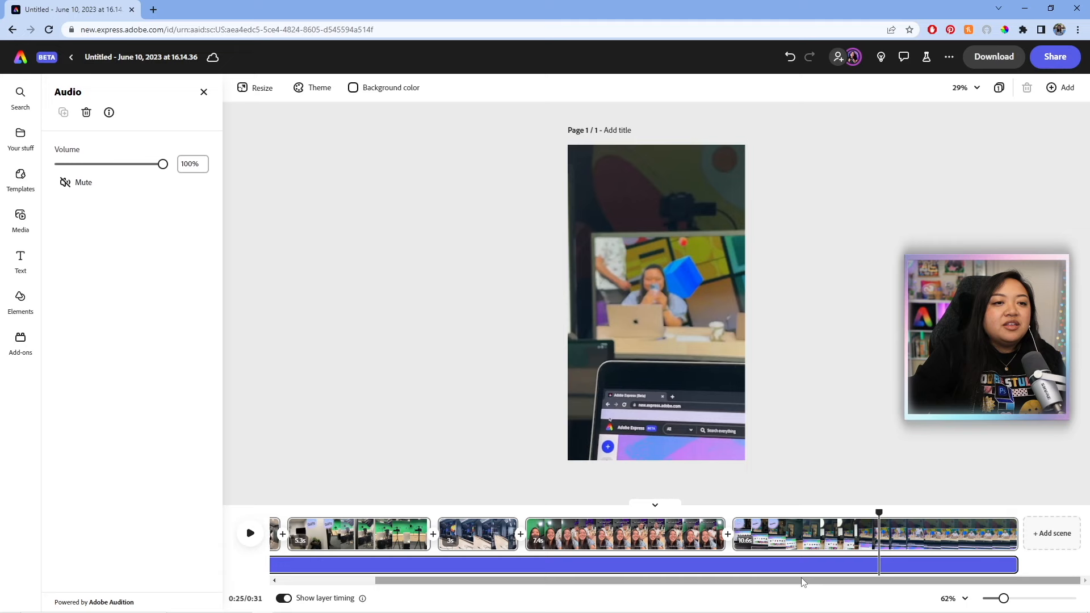
{"action": "left_click", "coordinate": [20, 219]}
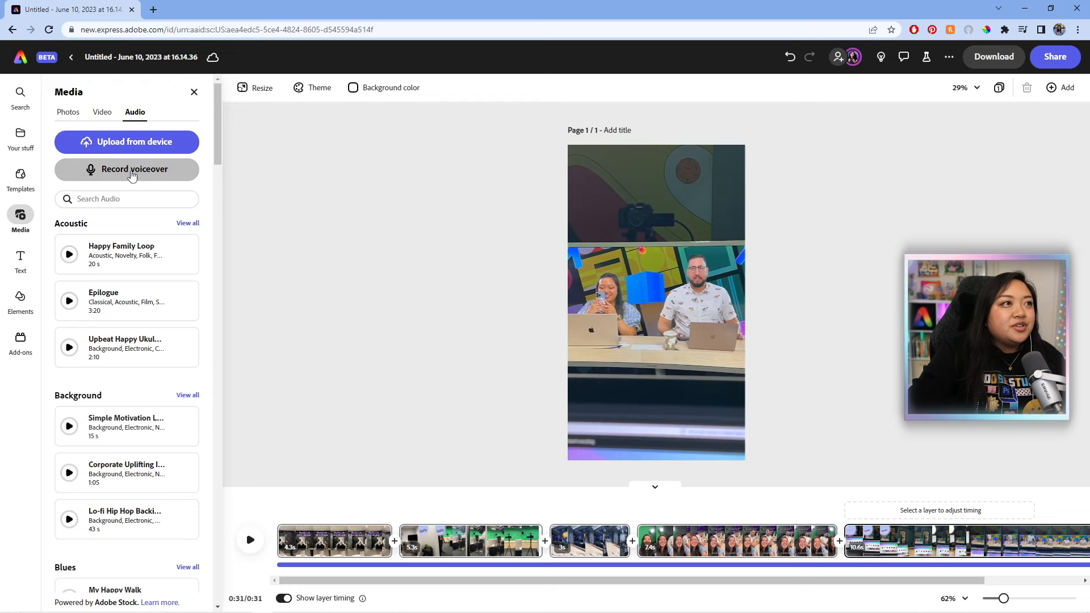
- Record a voiceover and lower the hip-hop music volume to 5%
{"action": "left_click", "coordinate": [126, 169]}
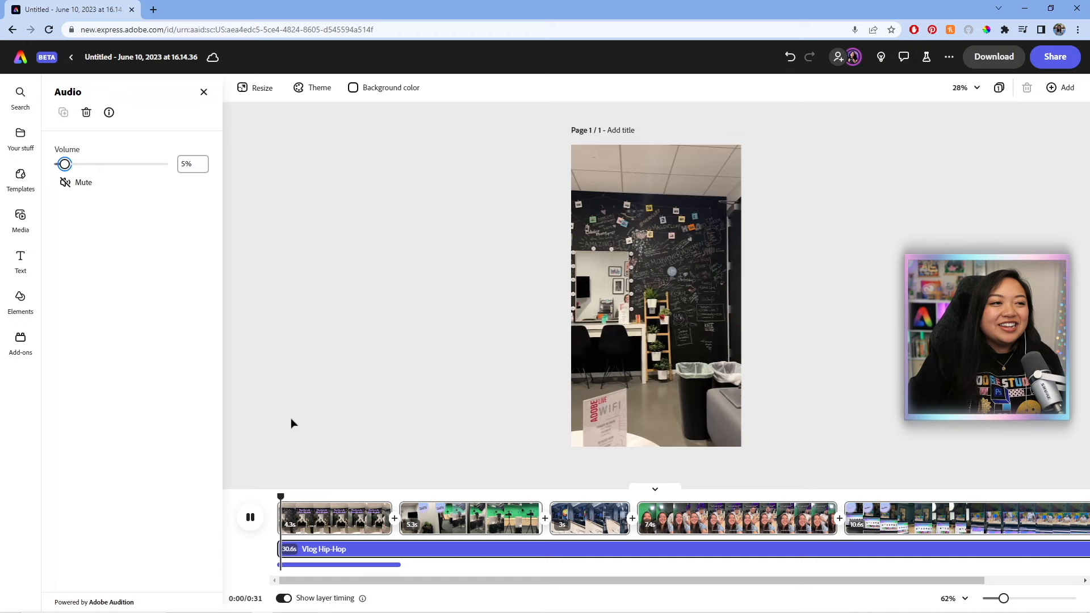
{"action": "left_click", "coordinate": [250, 518]}
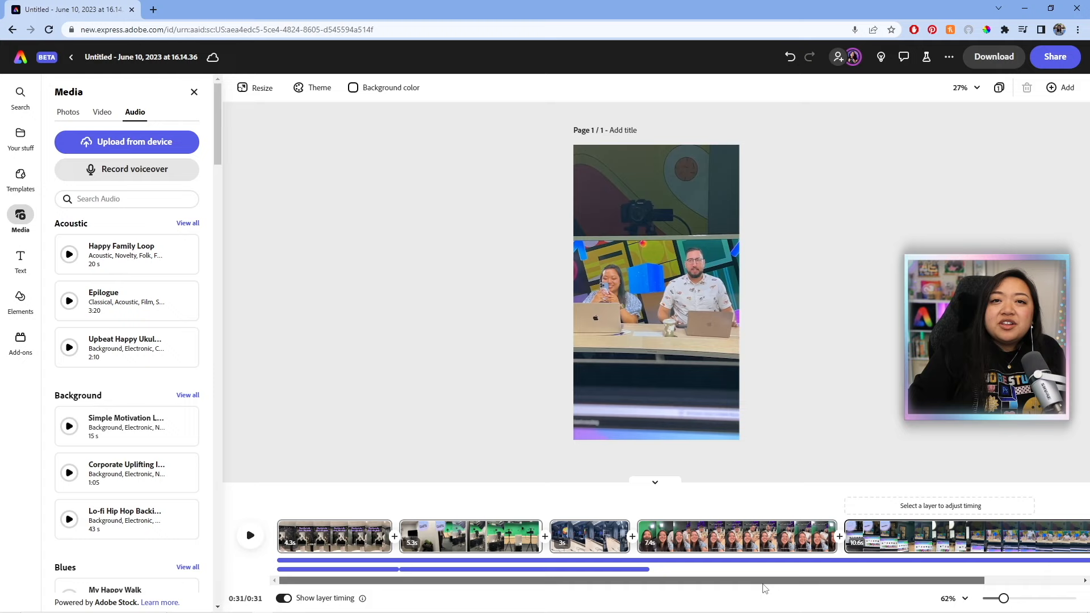
- Bring up the MP4 download options and the video resolution list
{"action": "left_click", "coordinate": [993, 57]}
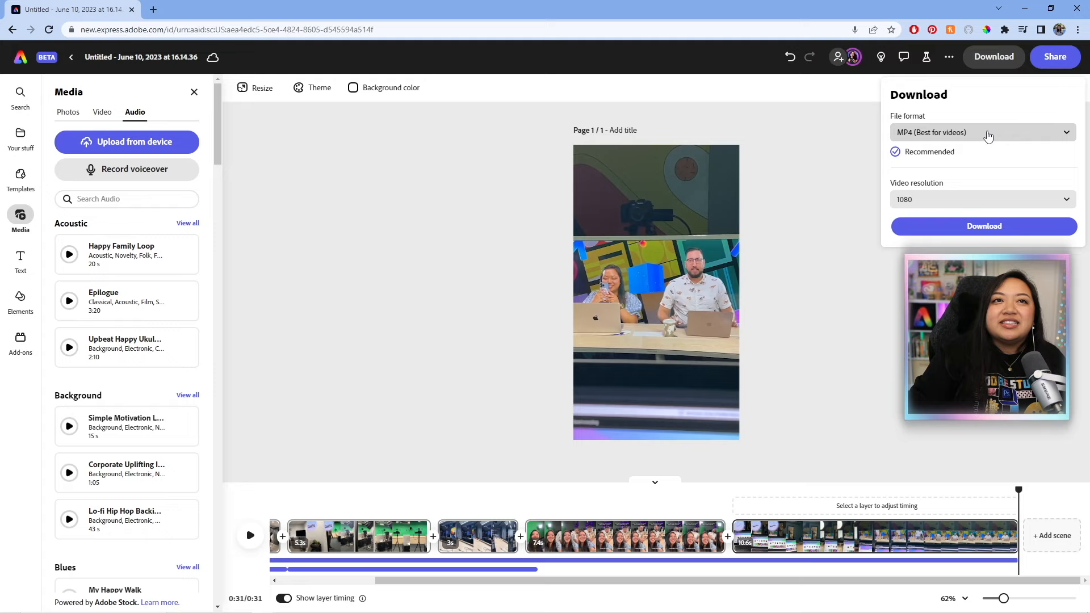
{"action": "left_click", "coordinate": [982, 200]}
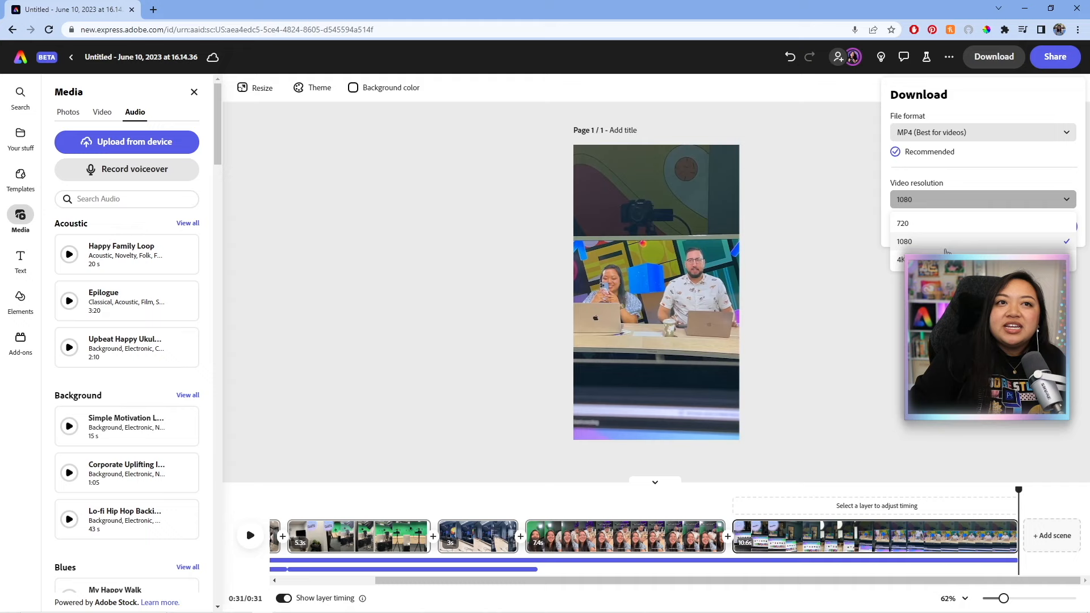